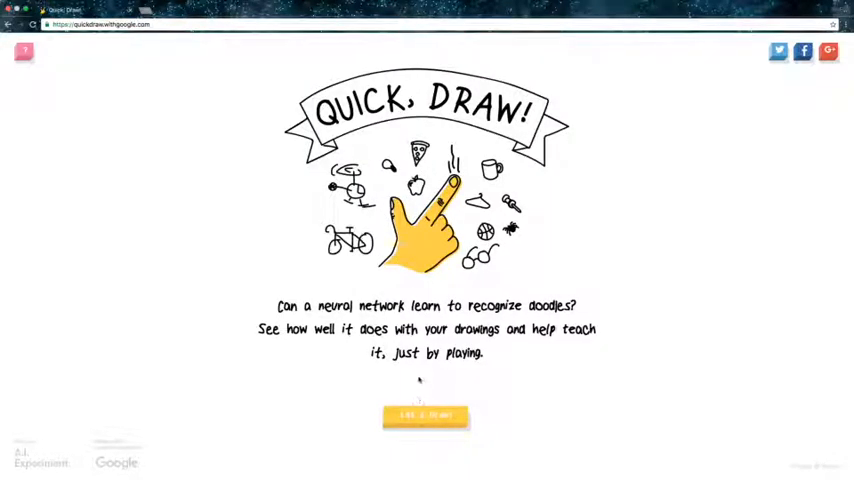
Step: Begin a game and draw a rectangular envelope outline for the first prompt
left_click(423, 415)
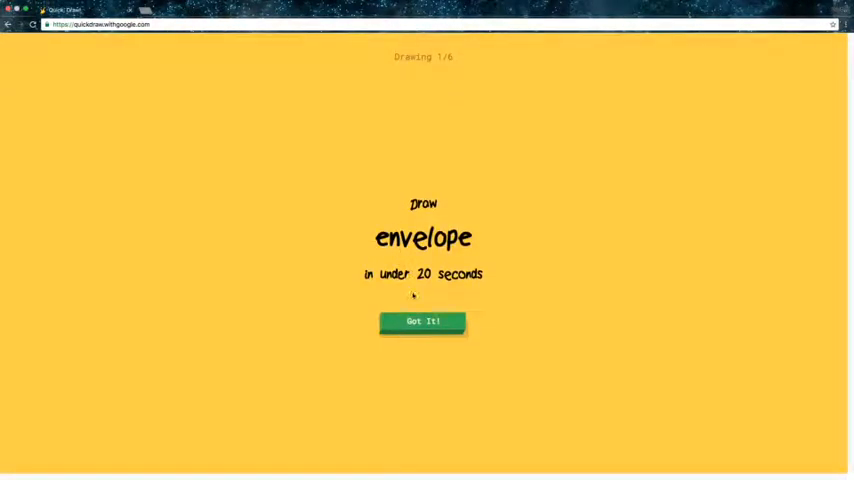
left_click(420, 321)
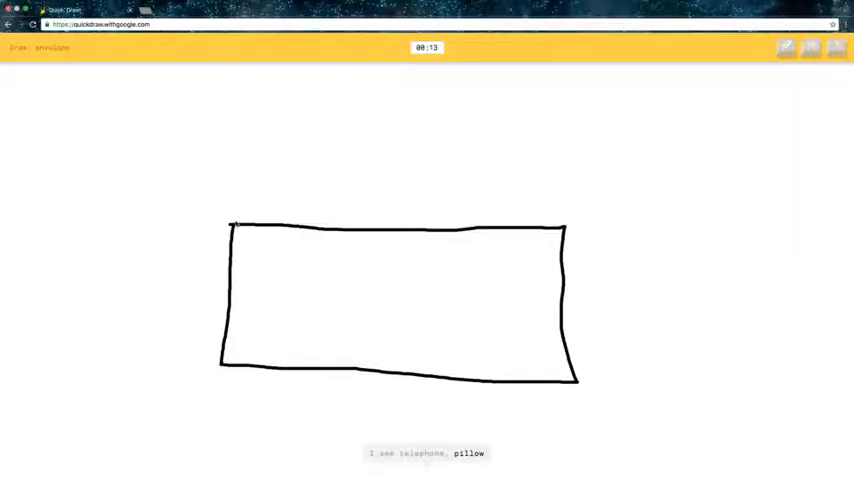
left_click_drag(230, 225, 485, 280)
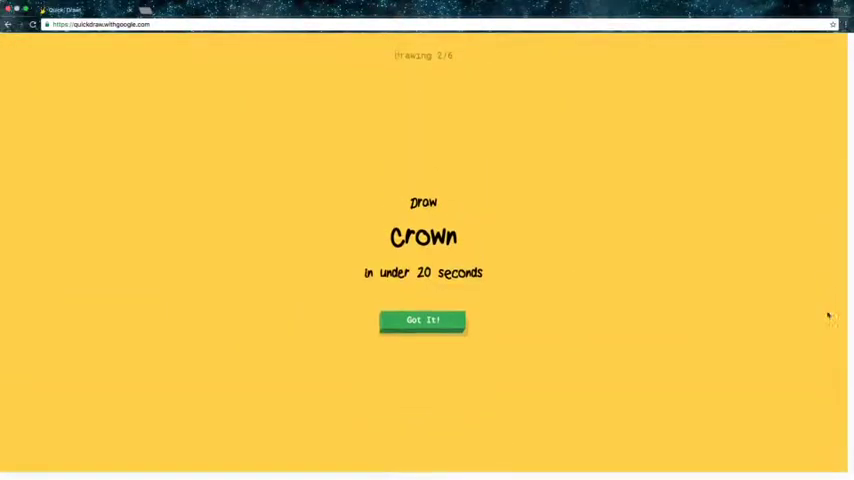
Step: Draw a zigzag crown with three points for the second prompt
left_click(422, 320)
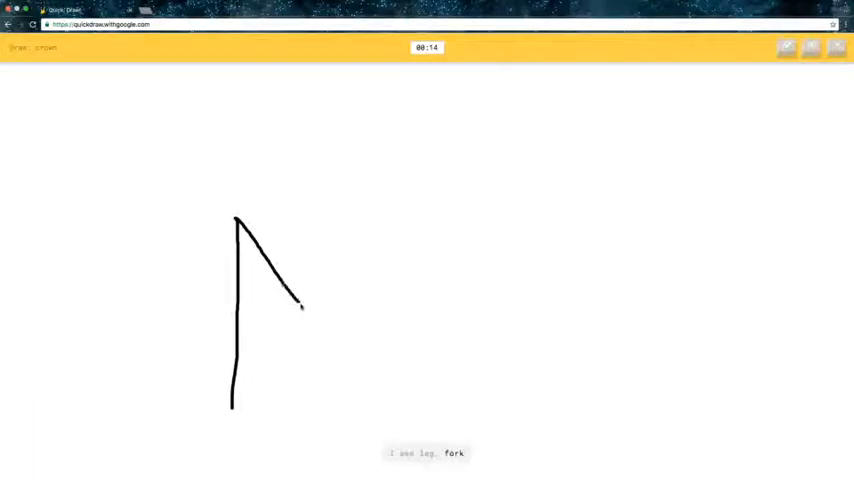
left_click_drag(300, 305, 405, 265)
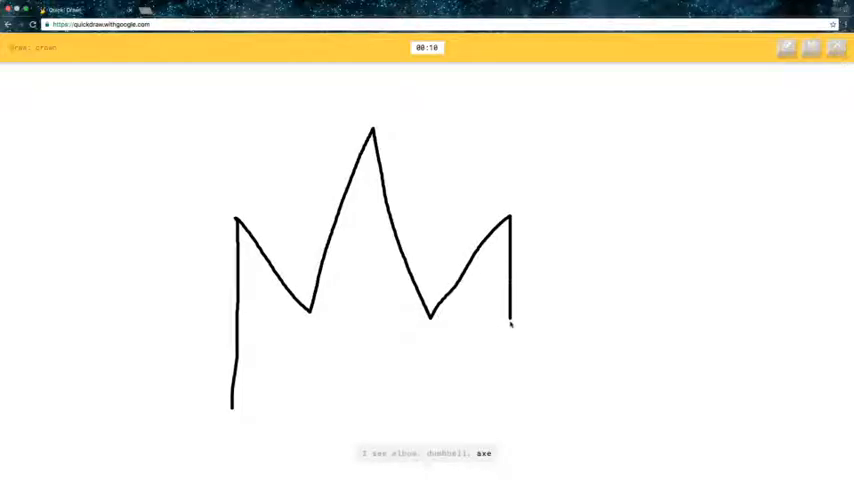
left_click_drag(232, 404, 510, 404)
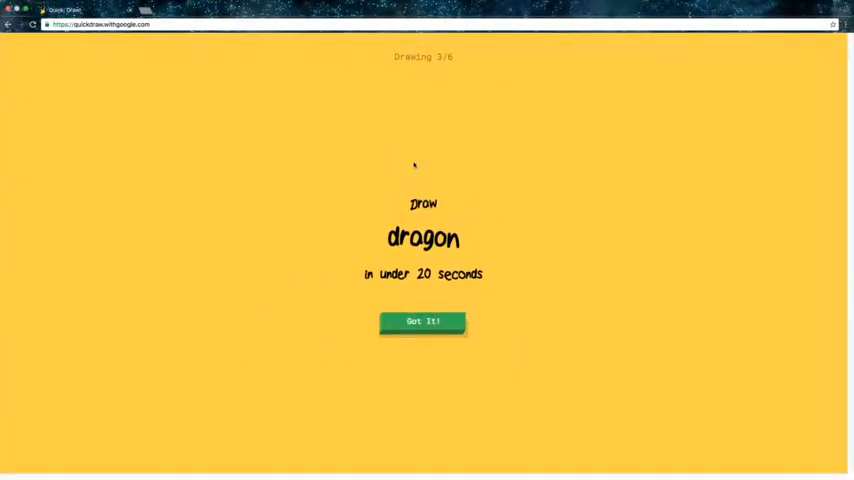
Step: Sketch the dragon's head and open jaw for the third prompt
left_click(421, 321)
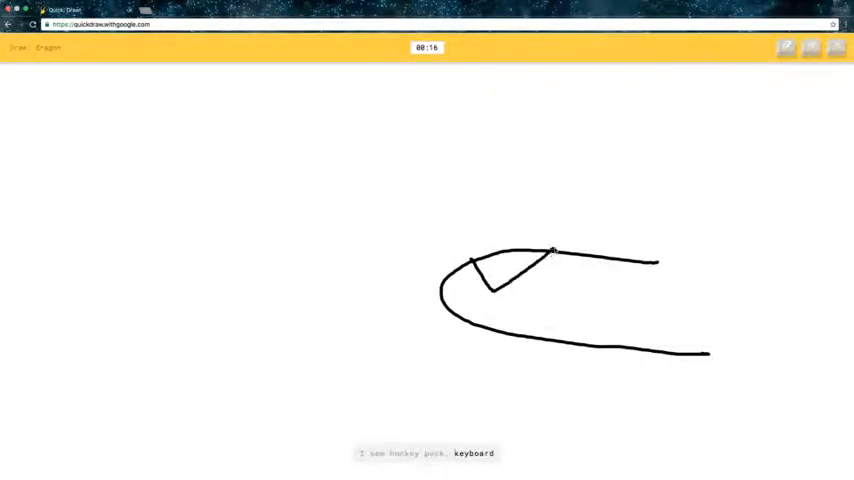
left_click_drag(555, 245, 640, 315)
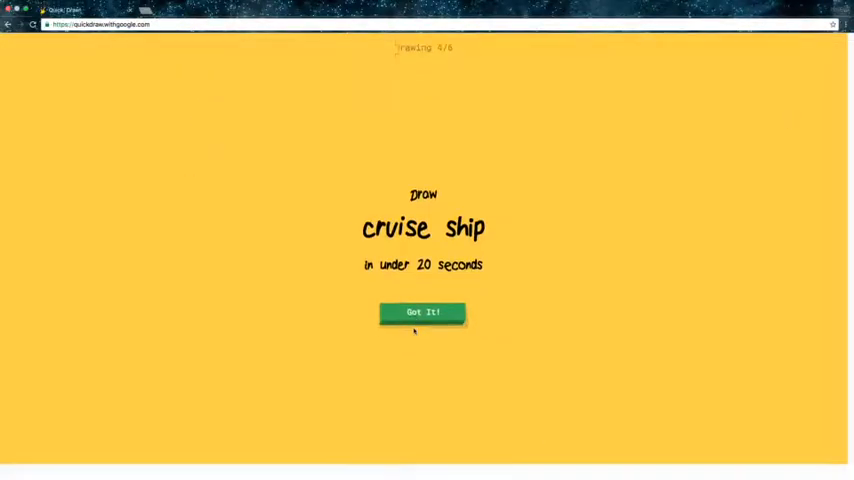
Step: Draw a cruise ship hull with four round portholes for the fourth prompt
left_click(421, 312)
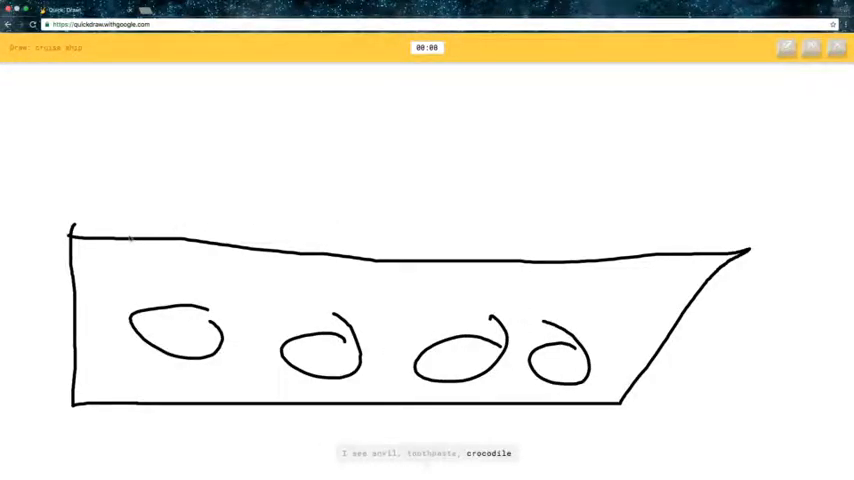
left_click_drag(122, 180, 555, 250)
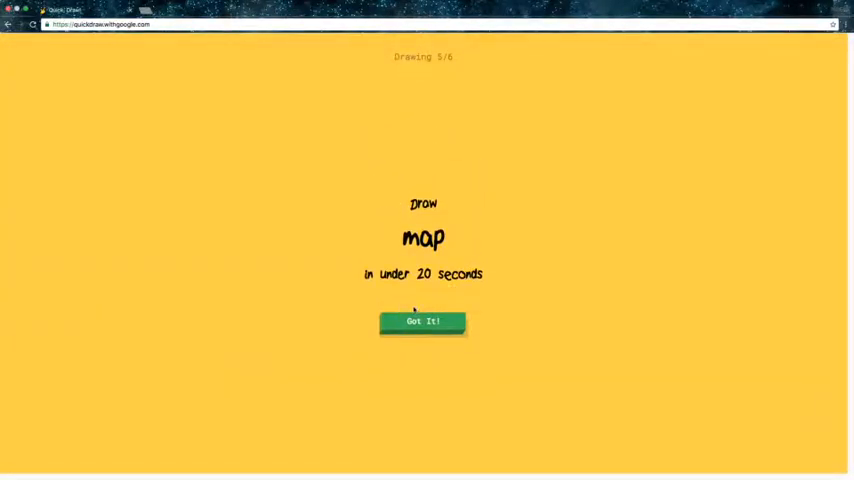
Step: Sketch a scroll-shaped map with a bottom line and curled ends
left_click(422, 321)
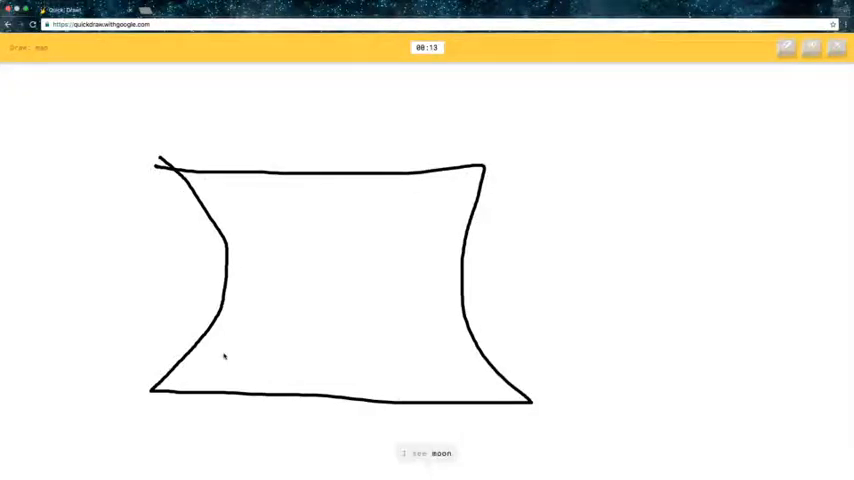
left_click_drag(180, 358, 475, 360)
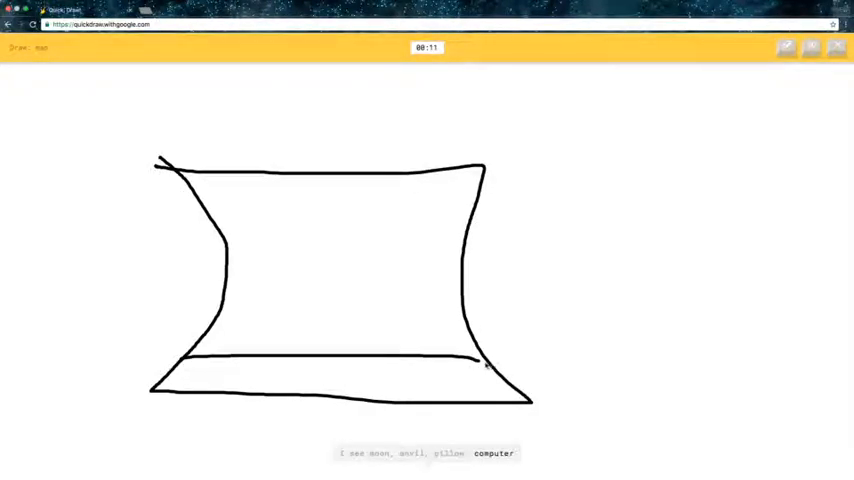
left_click_drag(480, 360, 560, 390)
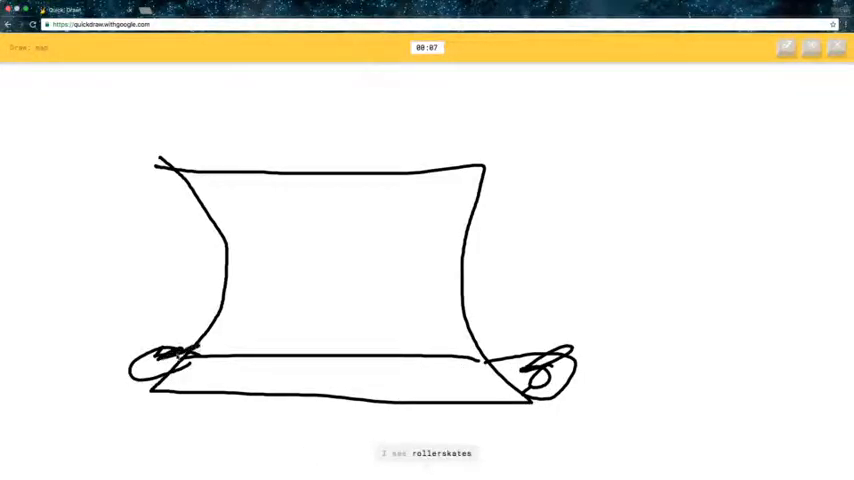
left_click_drag(255, 205, 390, 270)
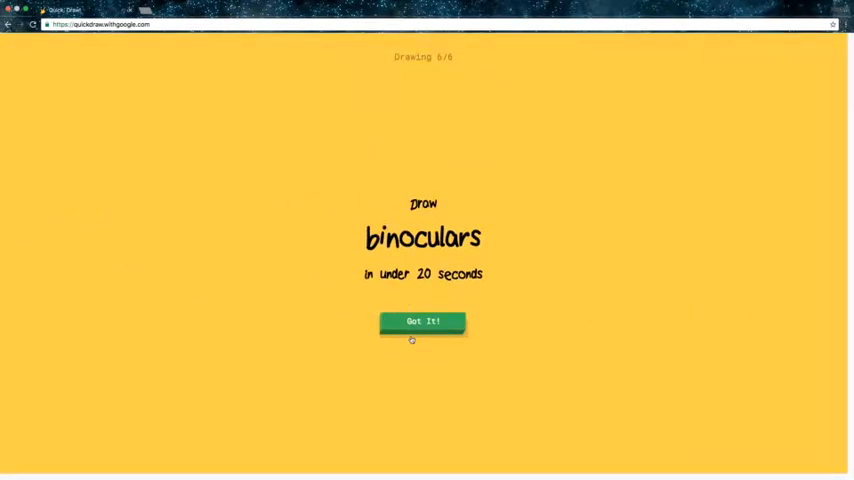
Step: Draw two binocular lenses for the final prompt, ending with 3 of 6 recognized
left_click(423, 321)
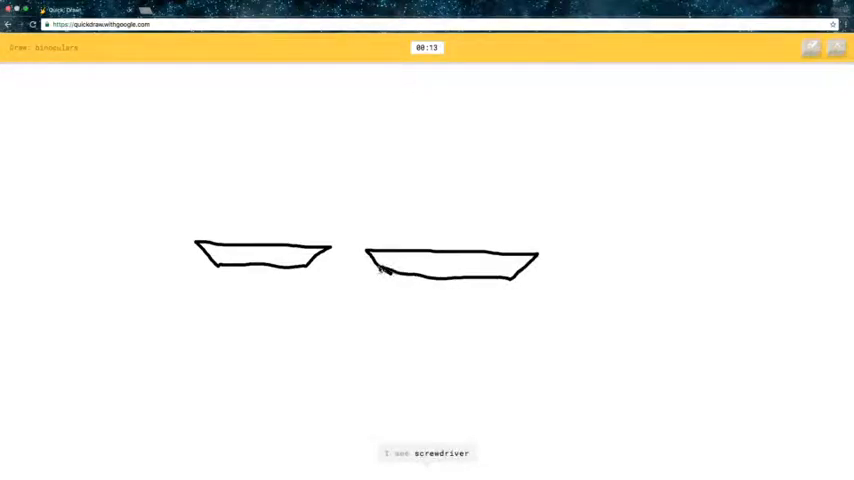
left_click_drag(378, 275, 490, 400)
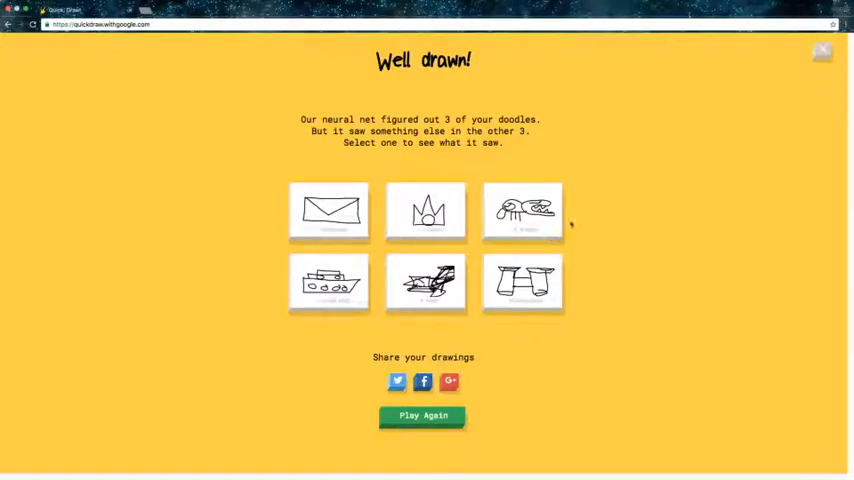
Step: Review what the neural net thought of the missed dragon doodle
left_click(523, 211)
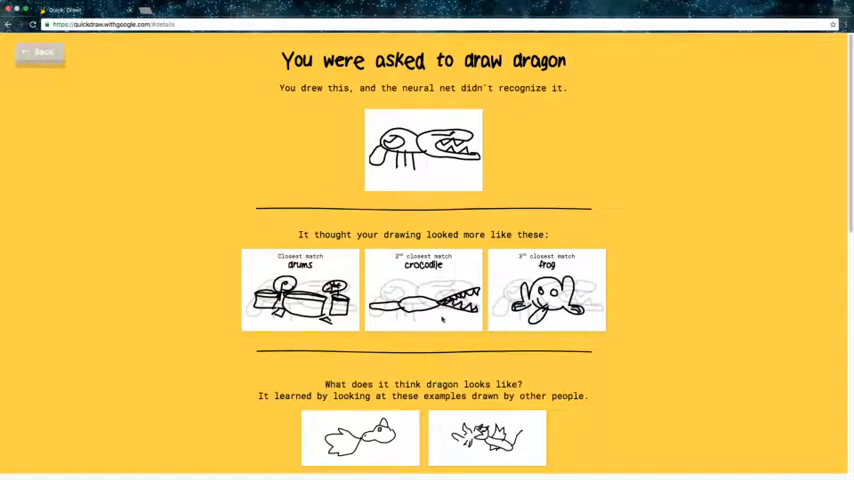
scroll("down", 3)
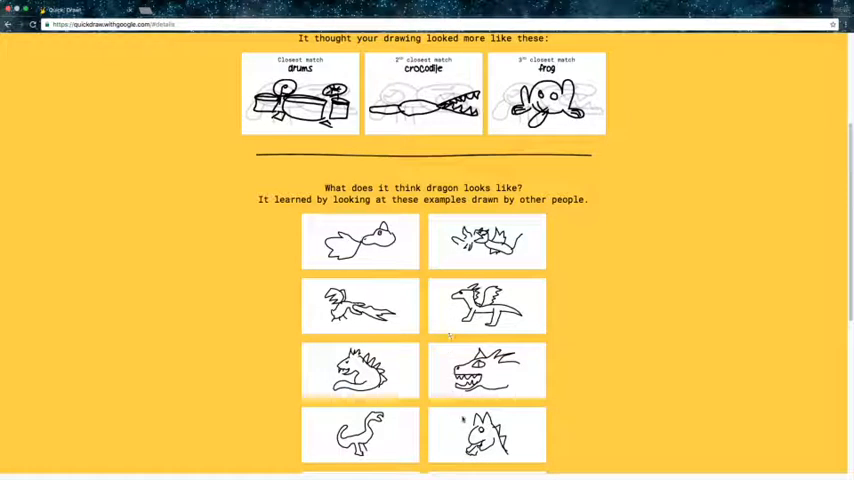
scroll("down", 3)
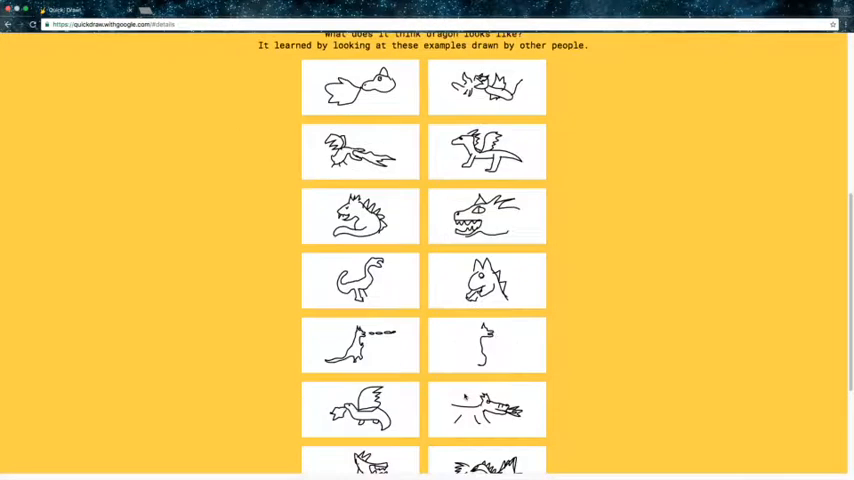
scroll("down", 3)
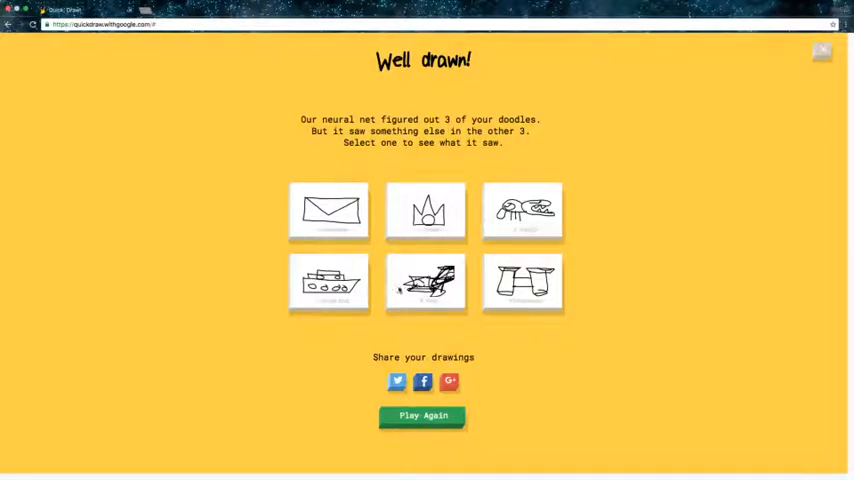
Step: Review the net's take on the missed map doodle and return to the results overview
left_click(424, 283)
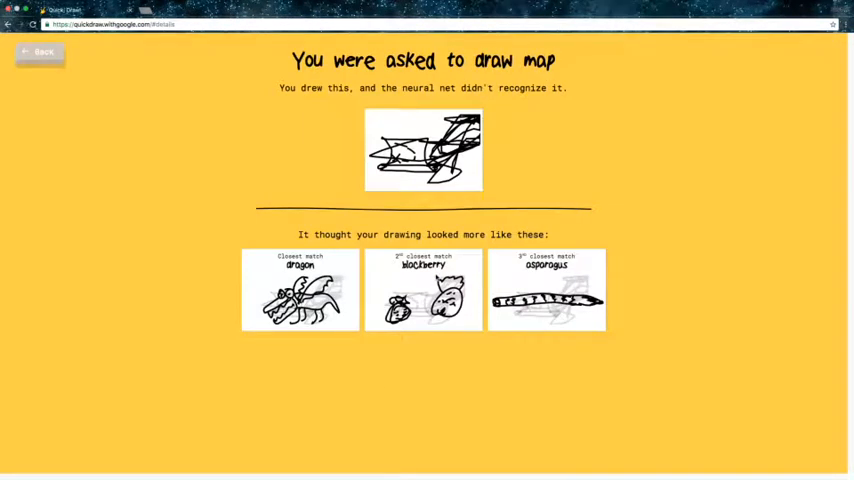
scroll("down", 3)
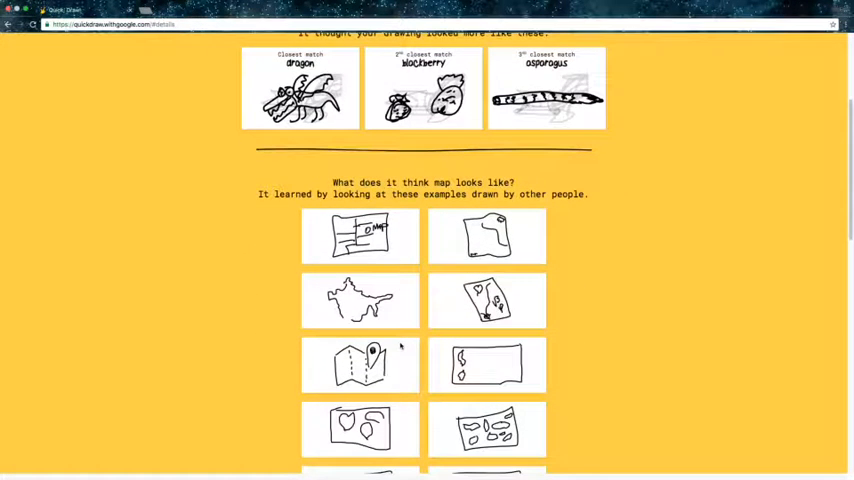
scroll("down", 3)
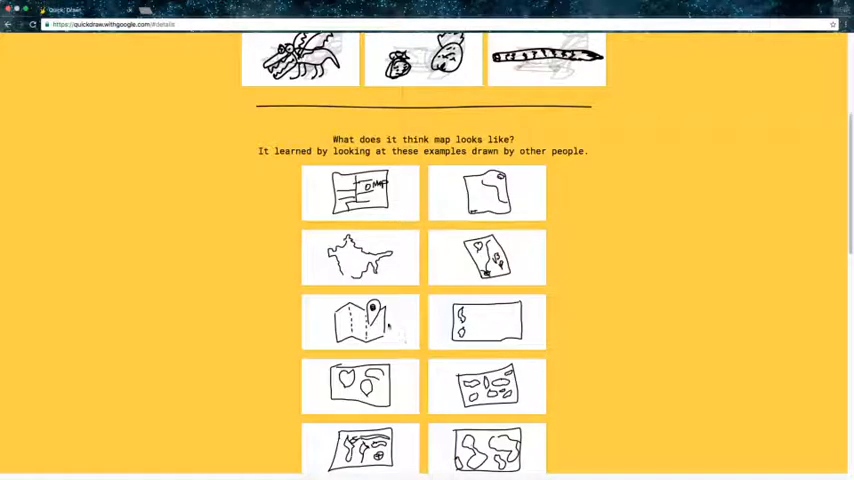
scroll("up", 3)
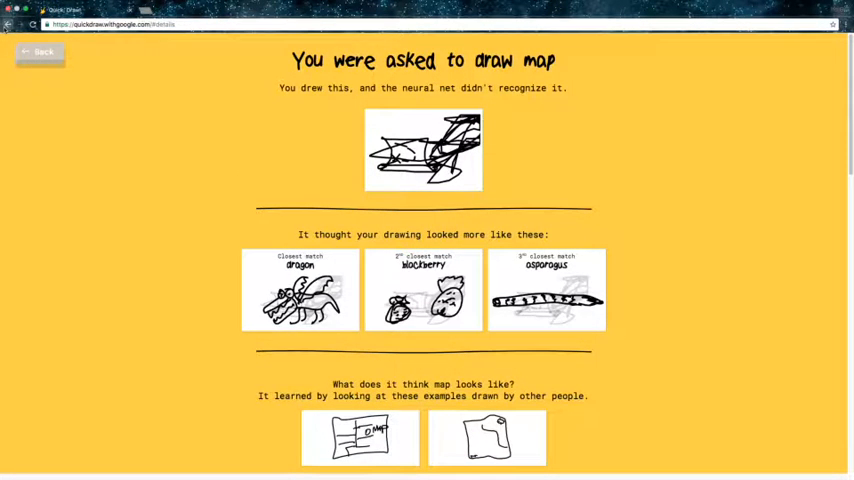
left_click(38, 53)
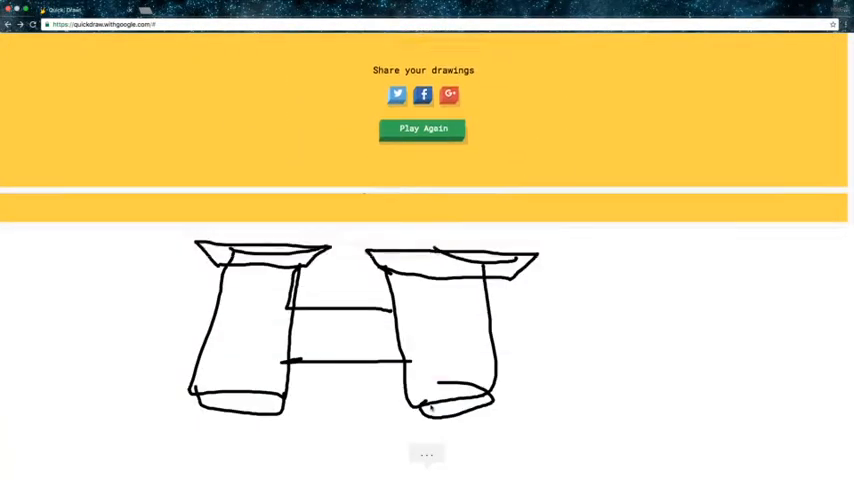
Step: Play again and draw a moustache with a face outline and mouth around it
left_click(423, 128)
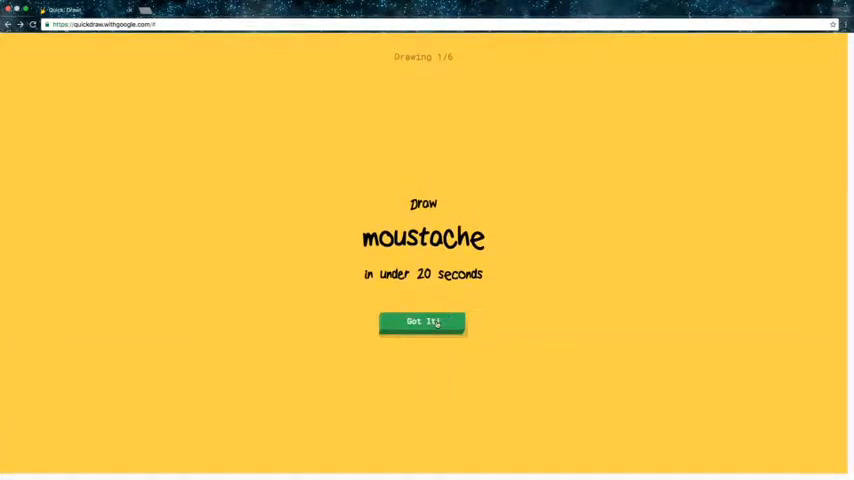
left_click(421, 321)
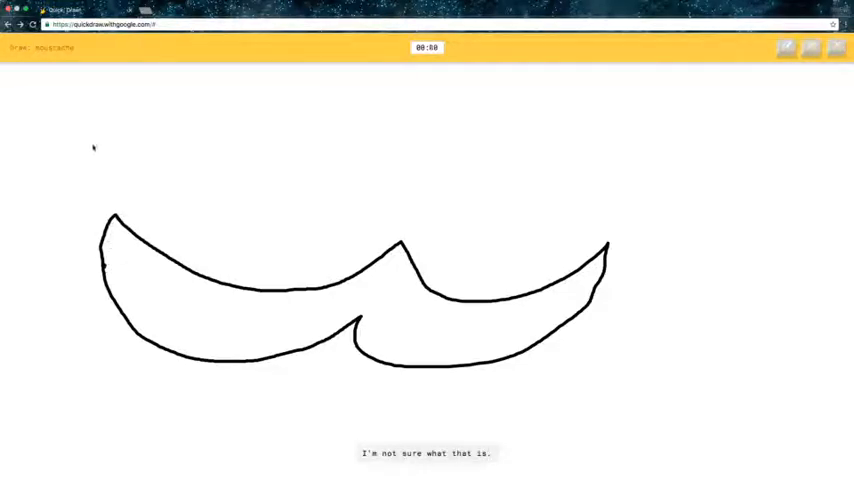
left_click_drag(150, 105, 580, 178)
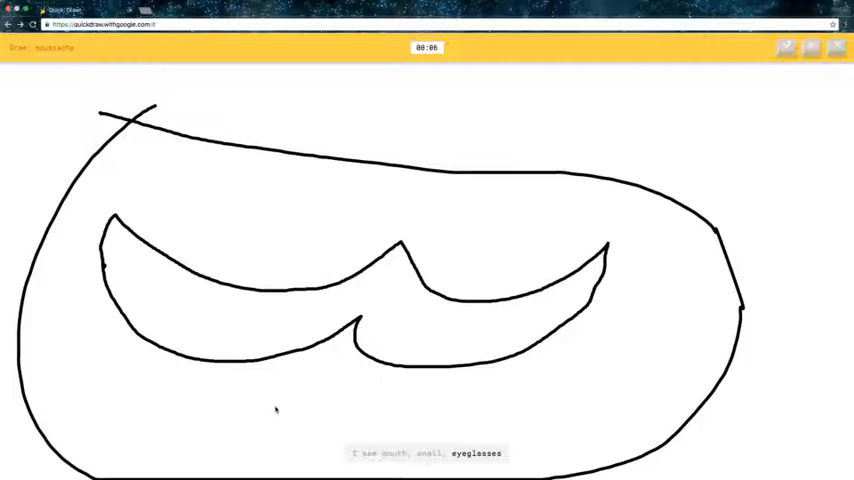
left_click_drag(75, 367, 580, 420)
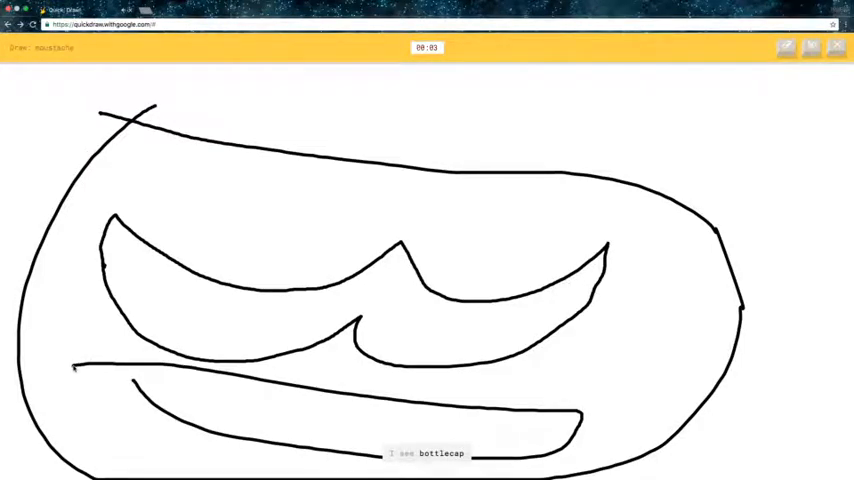
left_click_drag(597, 322, 703, 318)
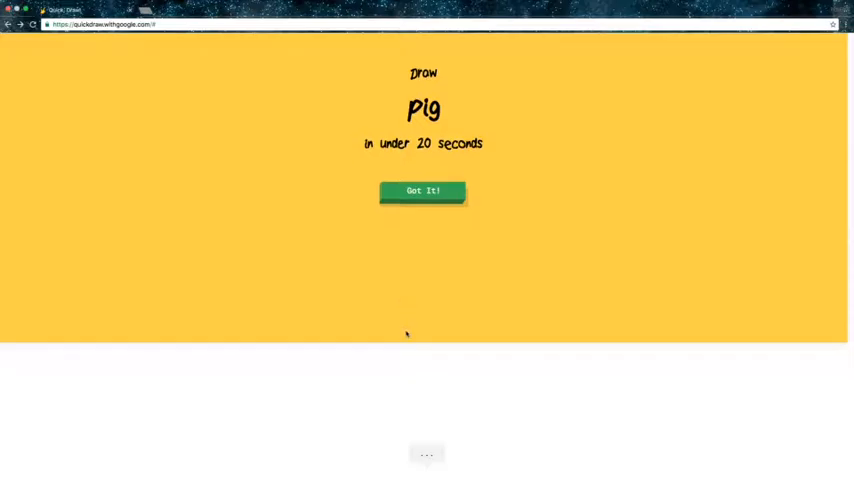
Step: Draw a pig with round head, square snout, ear, eye and long body
left_click(422, 190)
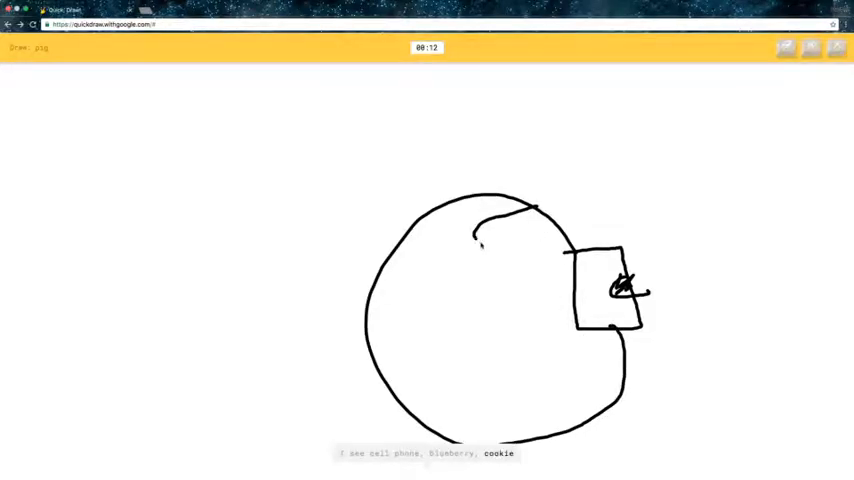
left_click_drag(470, 235, 555, 220)
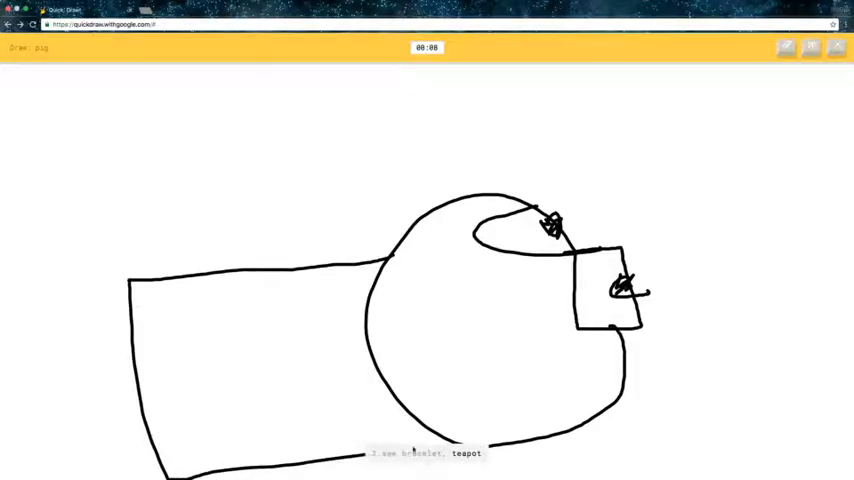
left_click_drag(455, 155, 450, 300)
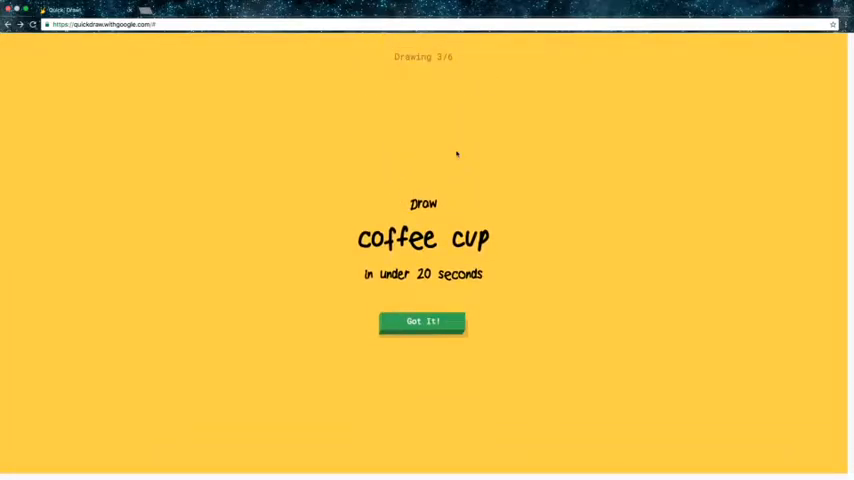
Step: Sketch a coffee cup with a side handle loop and curved rim
left_click(421, 322)
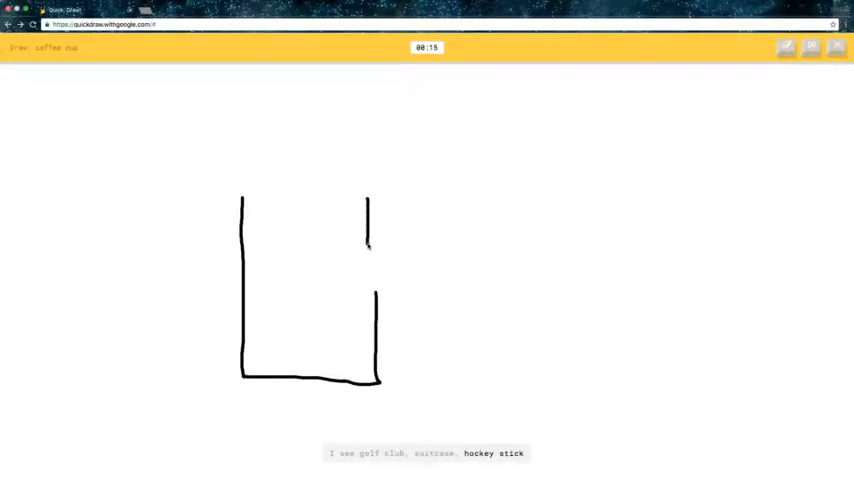
left_click_drag(367, 250, 372, 270)
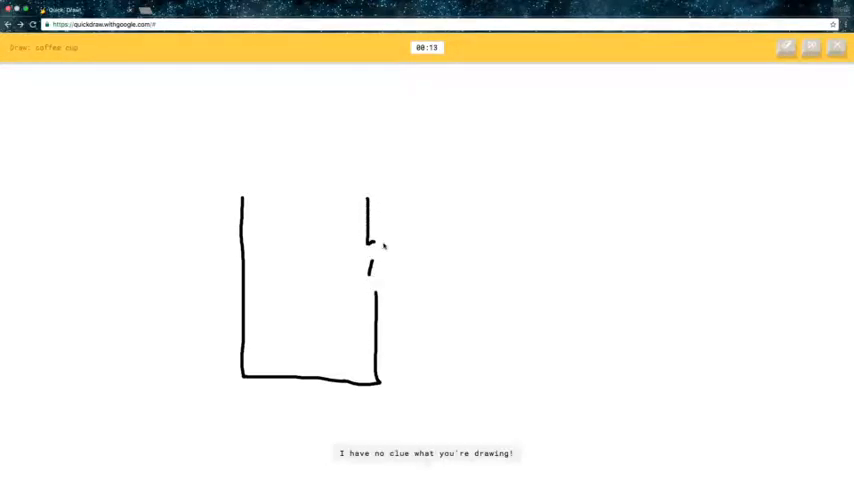
left_click_drag(370, 255, 405, 280)
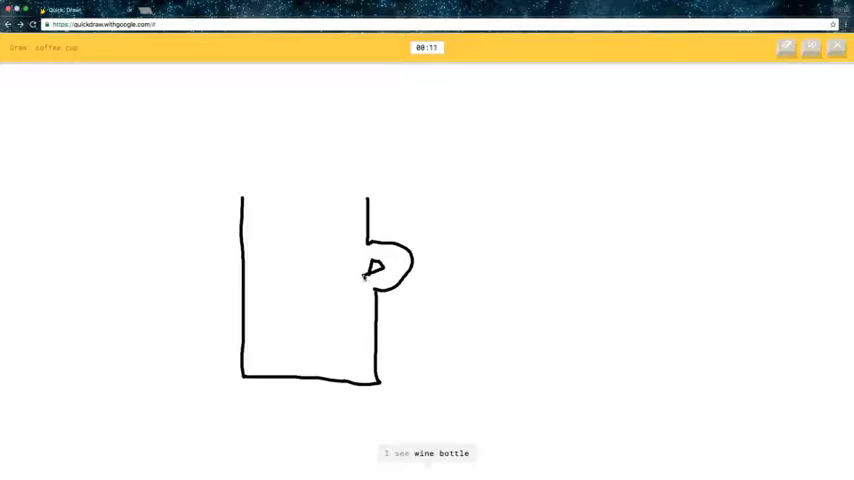
left_click_drag(242, 198, 367, 198)
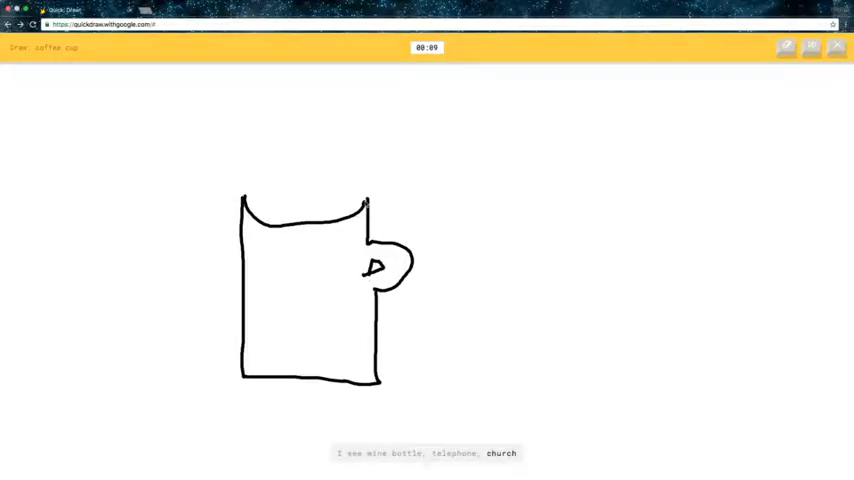
left_click_drag(250, 200, 365, 195)
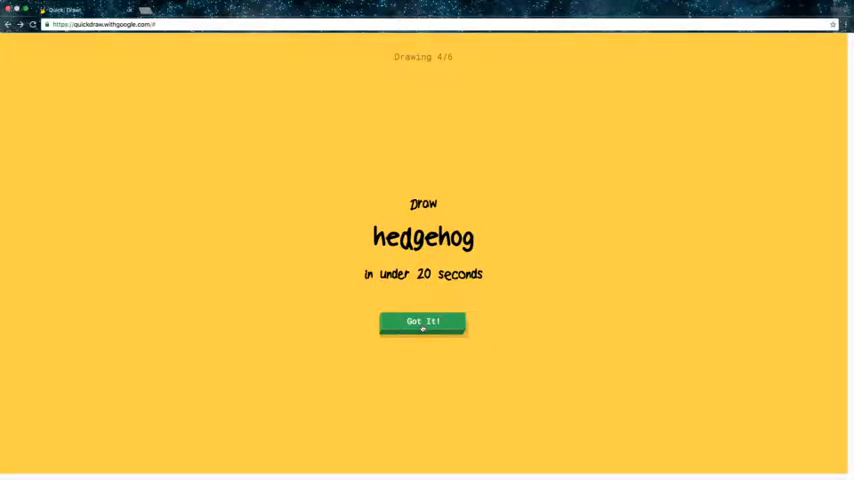
Step: Draw the hedgehog's oval body with a snout, eye and spikes along its back
left_click(421, 322)
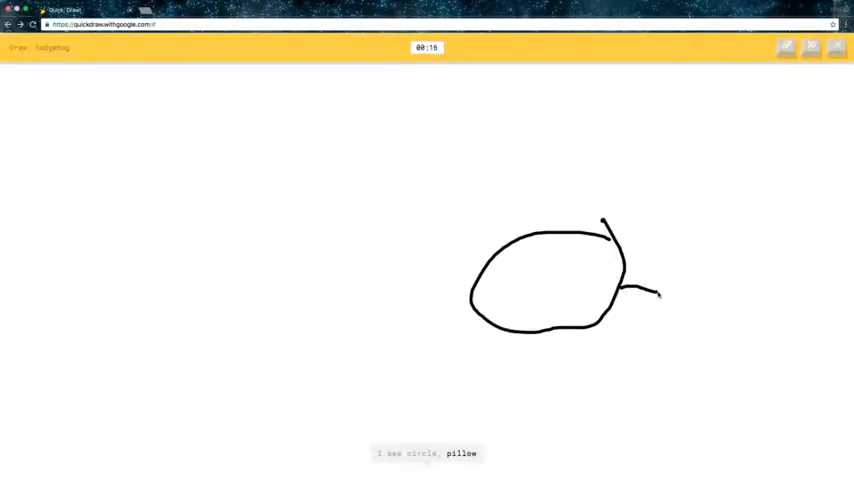
left_click_drag(630, 290, 655, 300)
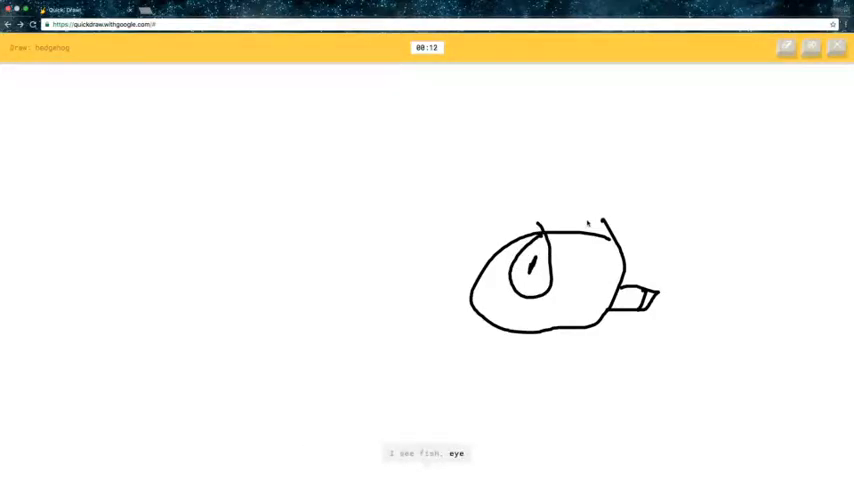
left_click_drag(490, 320, 555, 175)
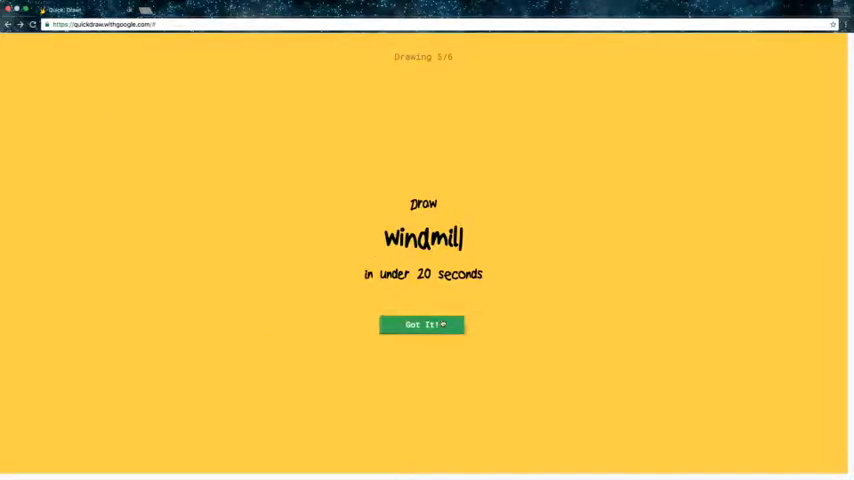
Step: Draw the windmill's tapered tower with a door, top and sails
left_click(421, 324)
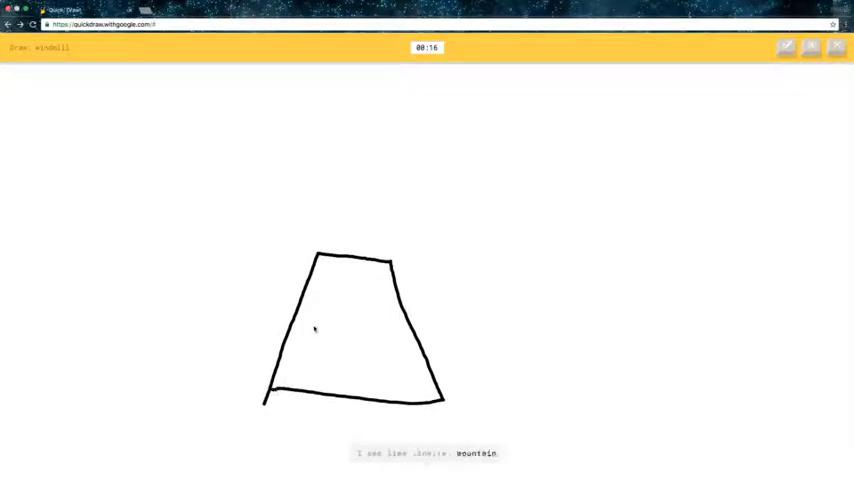
left_click_drag(325, 335, 380, 395)
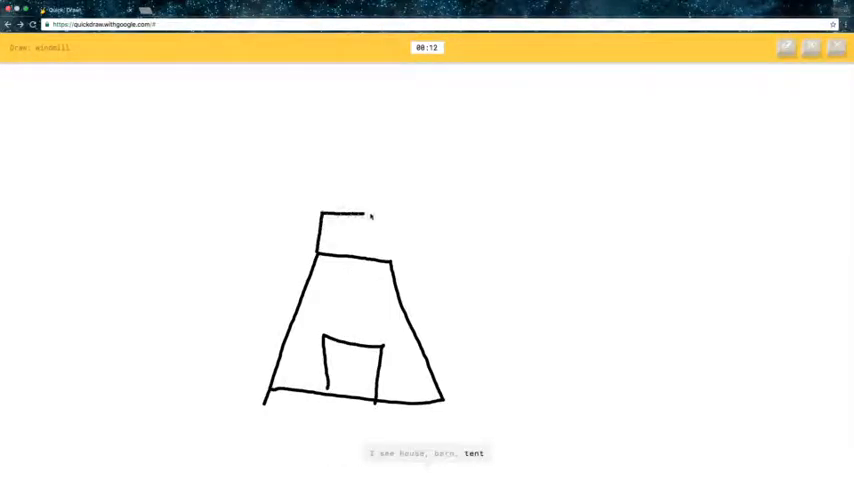
left_click_drag(318, 205, 253, 165)
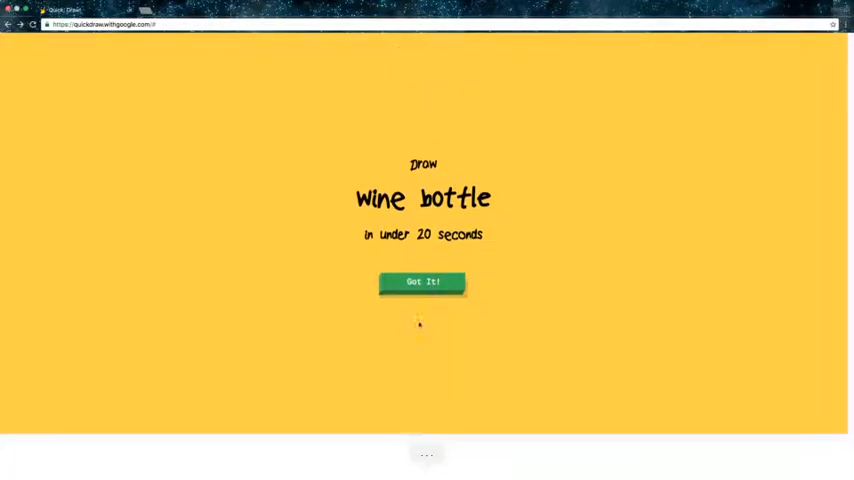
Step: Draw the wine bottle's neck, sides and base as a closed outline, ending with 5 of 6 recognized
left_click(422, 282)
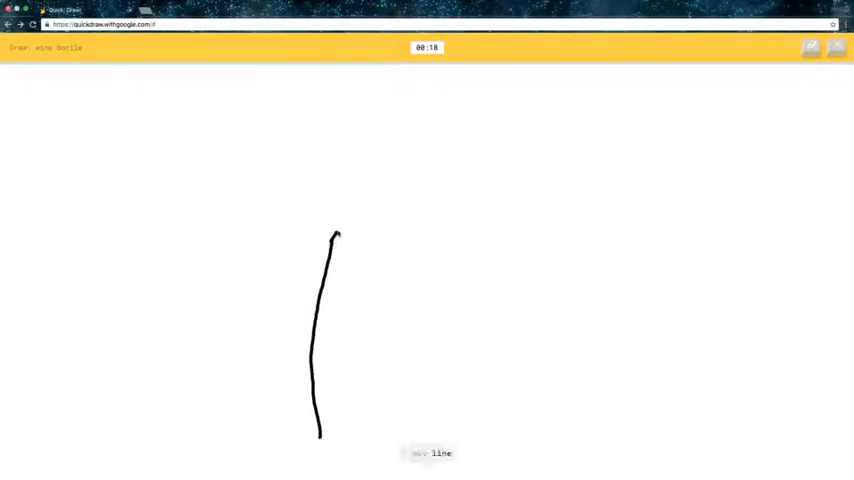
left_click_drag(335, 235, 445, 85)
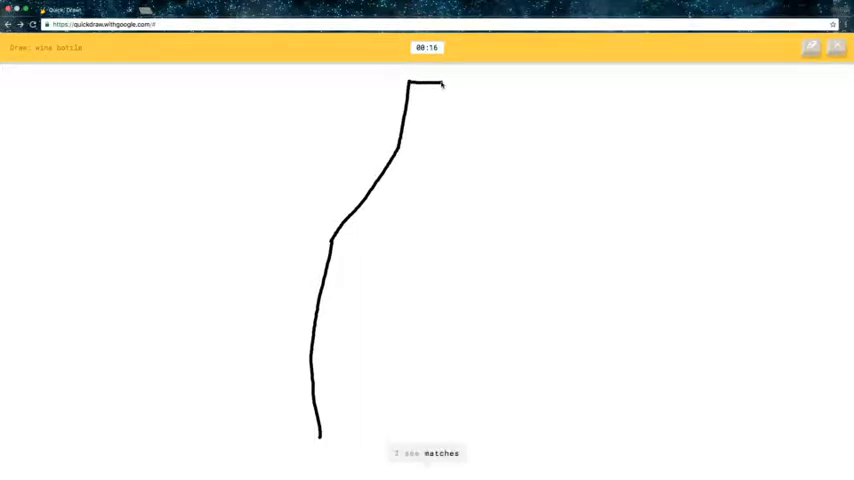
left_click_drag(440, 85, 525, 435)
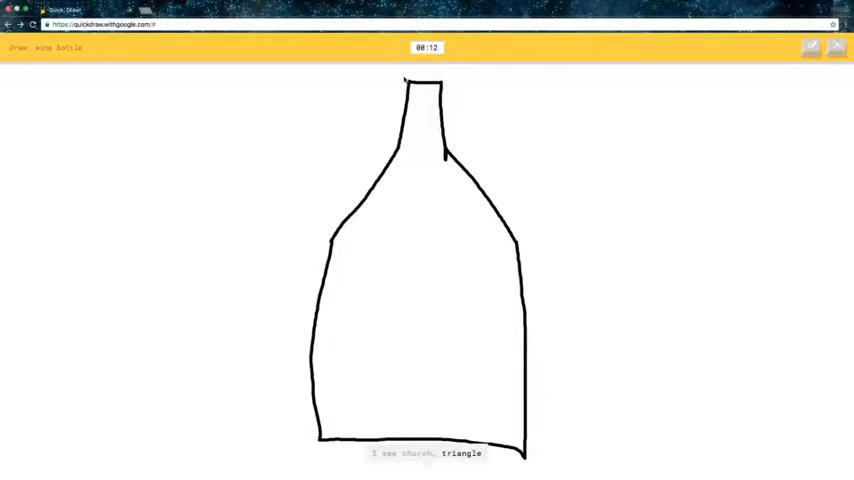
left_click_drag(400, 75, 465, 75)
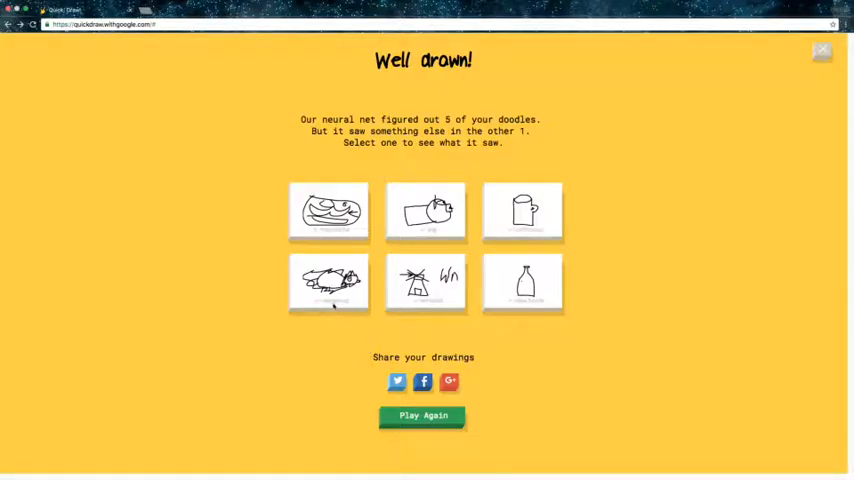
Step: Review what the net saw in the hedgehog doodle, return to results and begin the suitcase round
left_click(328, 283)
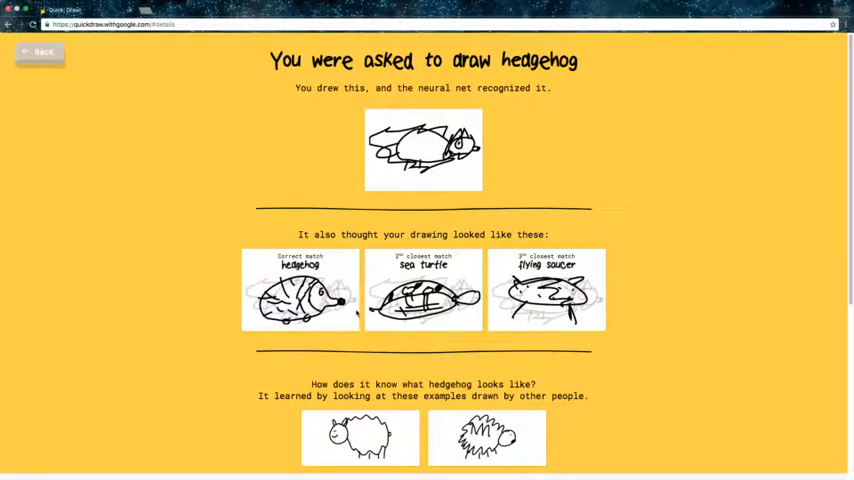
scroll("down", 3)
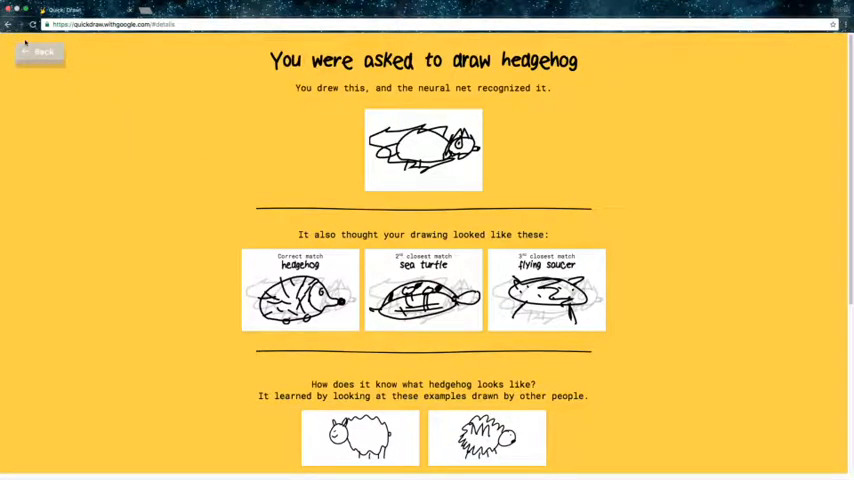
left_click(40, 53)
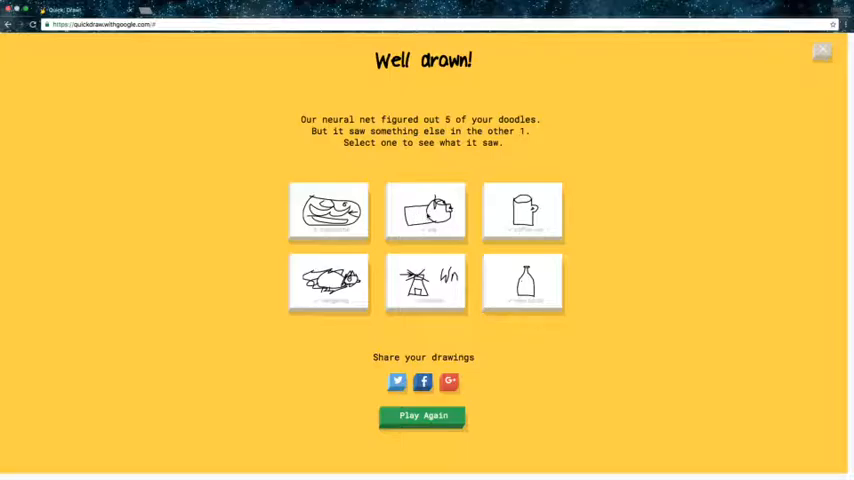
mouse_move(546, 217)
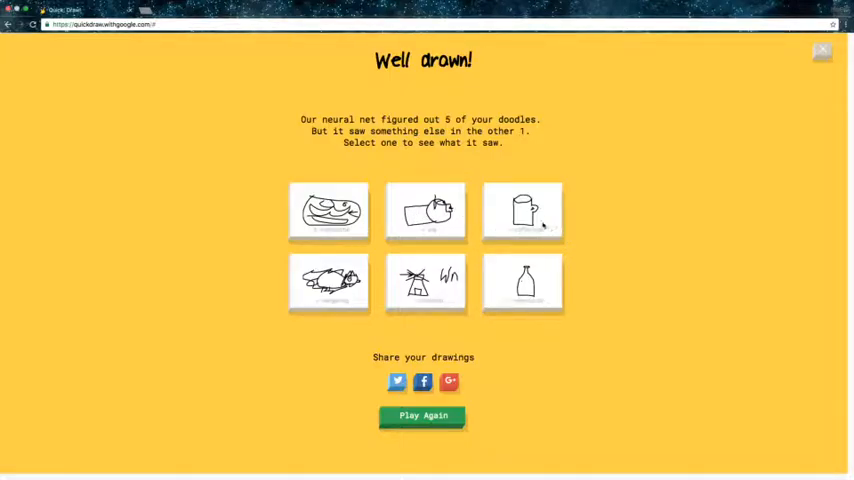
mouse_move(378, 294)
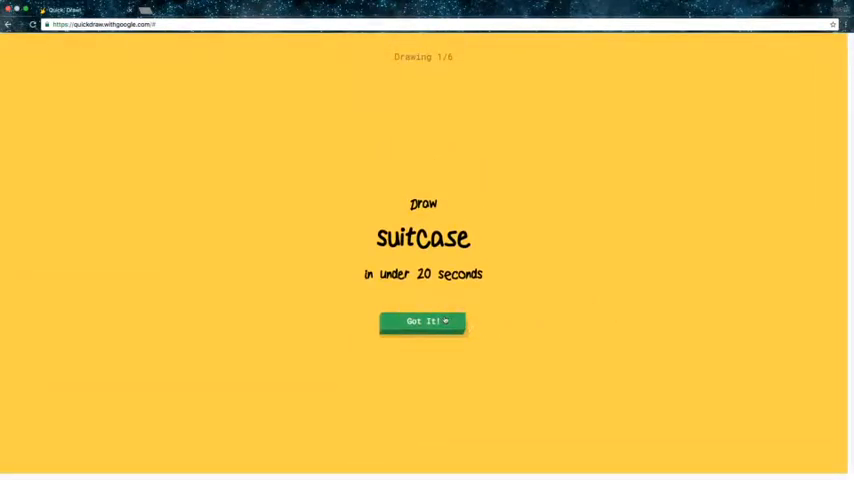
left_click(422, 321)
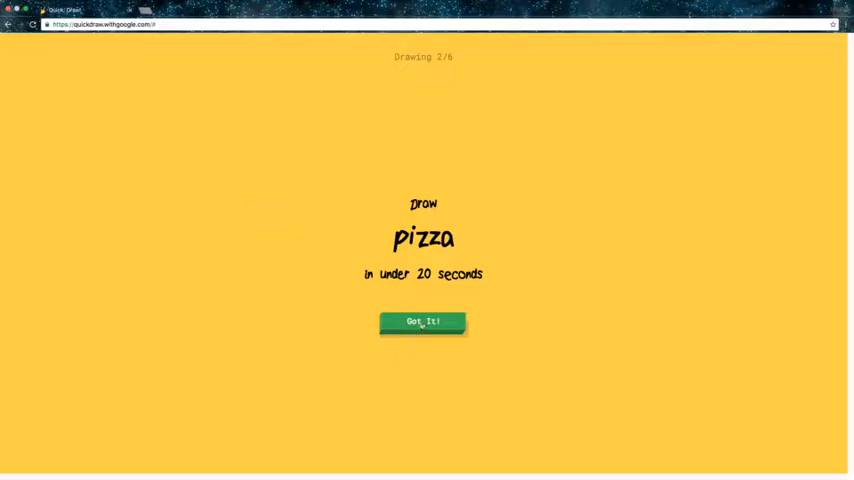
Step: Draw a round pizza outline with slice lines across it
left_click(422, 322)
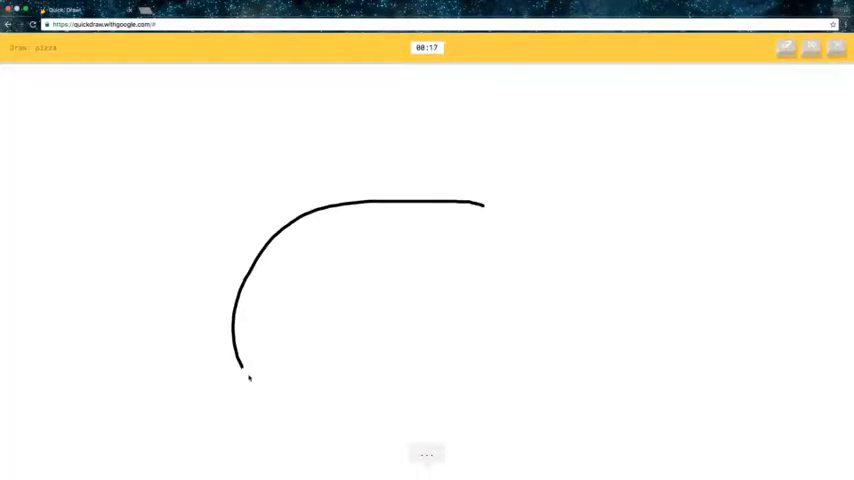
left_click_drag(248, 378, 300, 220)
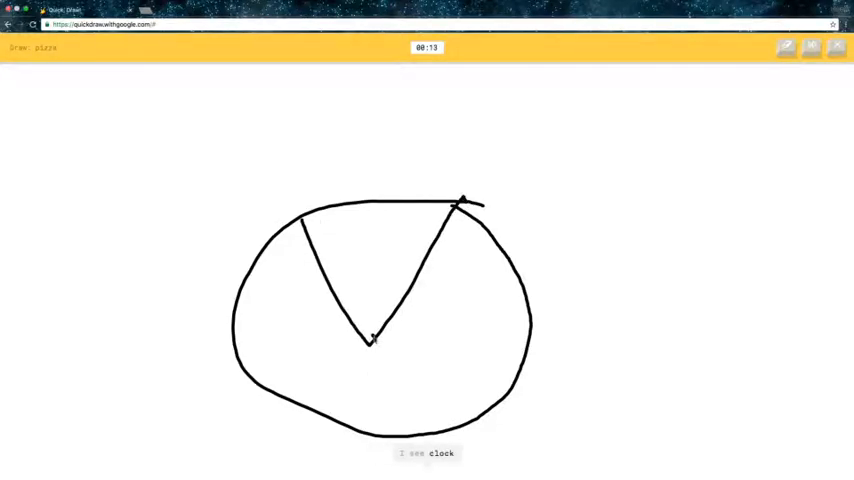
left_click_drag(372, 338, 565, 318)
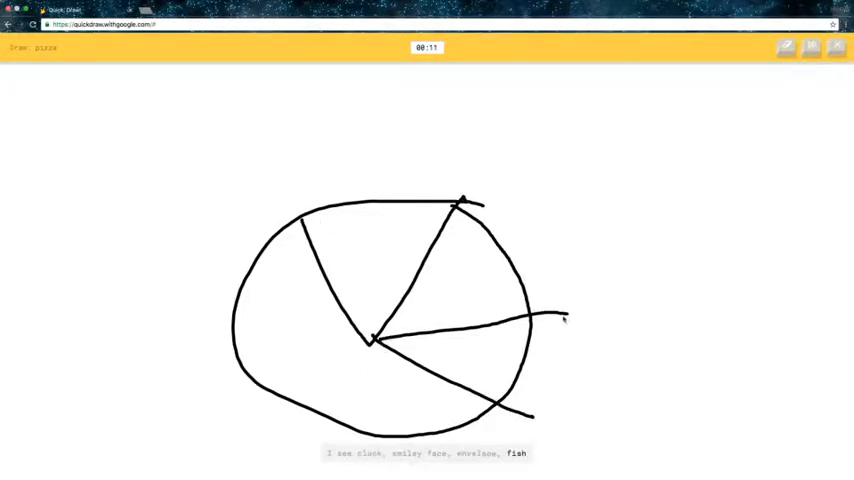
left_click_drag(374, 340, 340, 420)
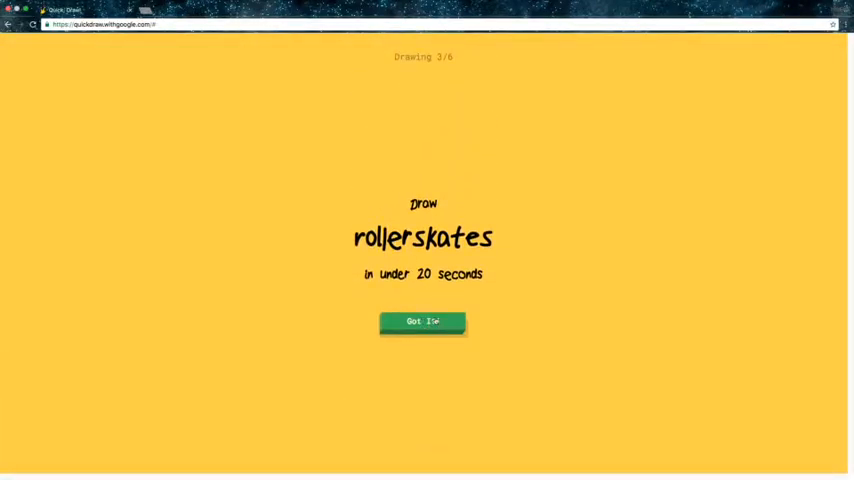
Step: Sketch a rollerskate boot with two wheels
left_click(422, 322)
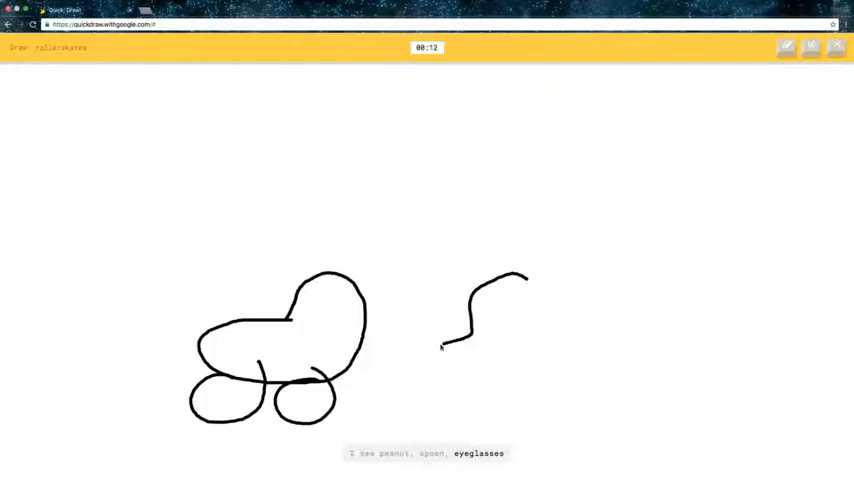
left_click_drag(445, 345, 450, 395)
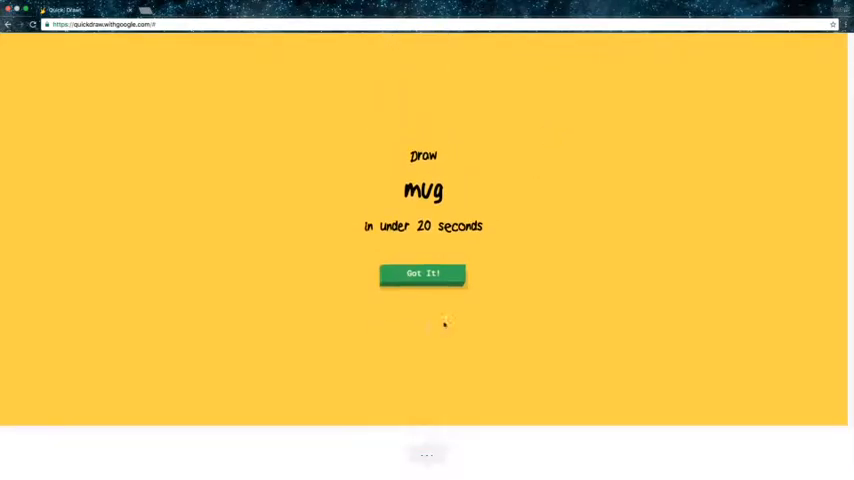
Step: Draw a tall mug body with an oval rim and side handle
left_click(421, 273)
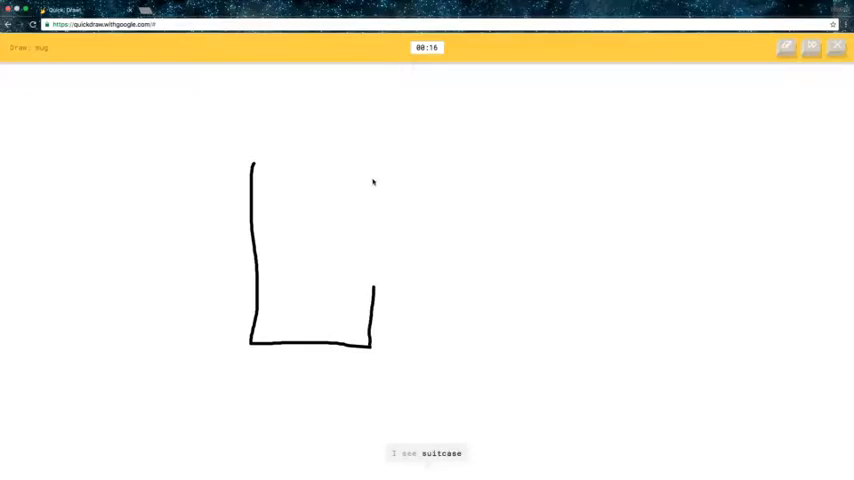
left_click_drag(374, 178, 374, 265)
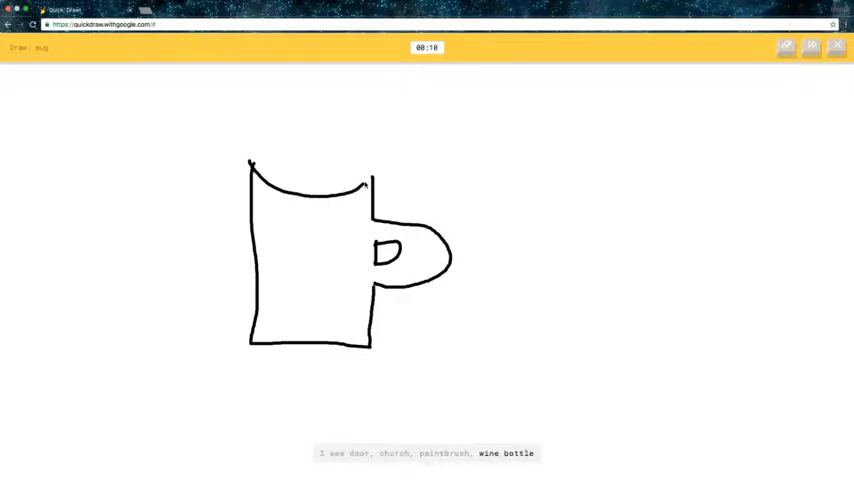
left_click_drag(255, 165, 375, 185)
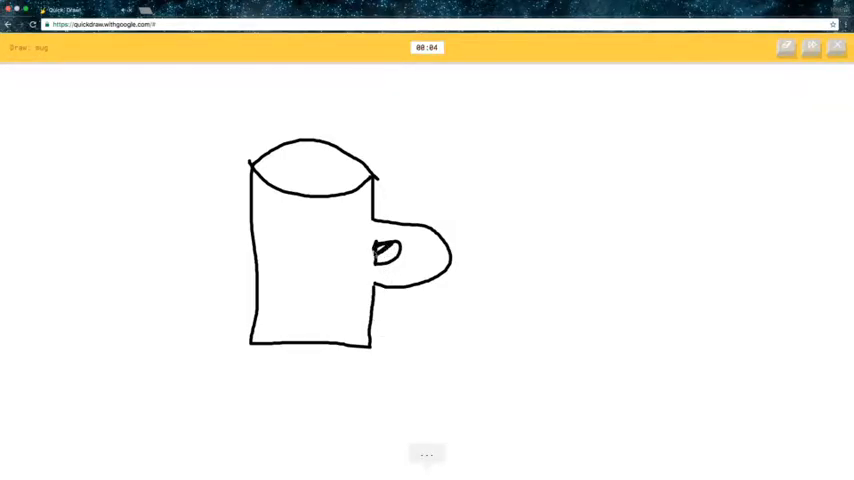
left_click_drag(375, 248, 395, 255)
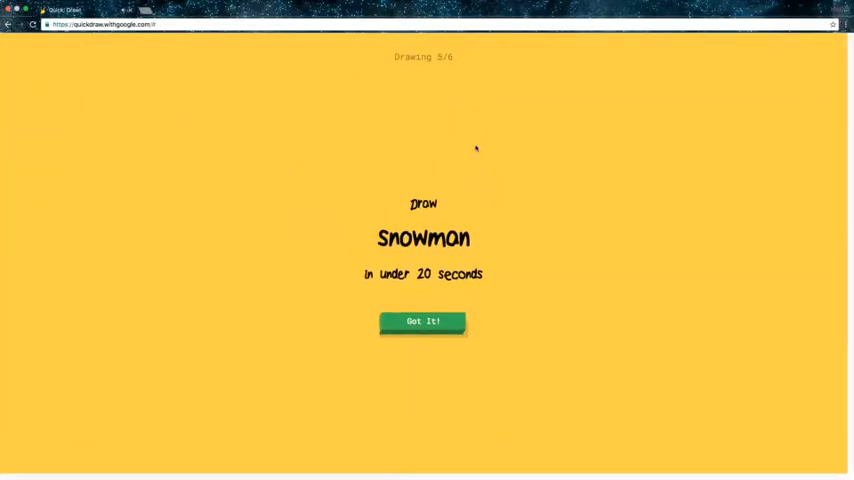
Step: Begin the snowman round and let it run to the drill prompt
left_click(420, 321)
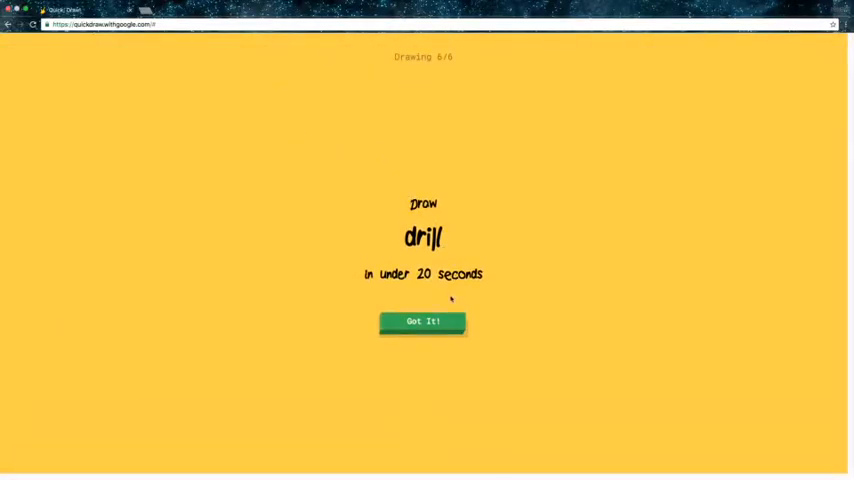
left_click(421, 321)
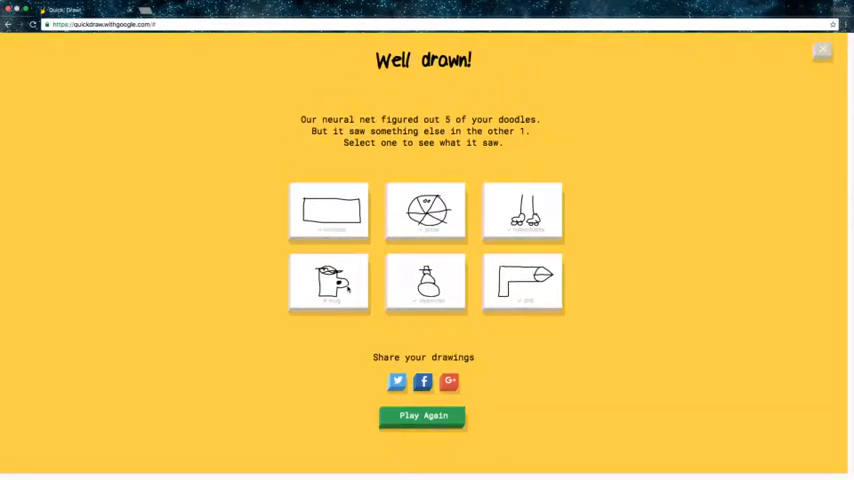
left_click(329, 211)
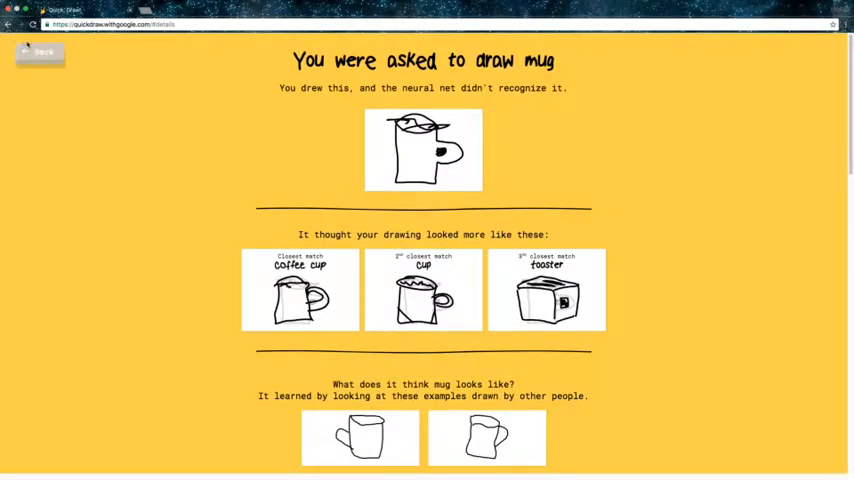
left_click(35, 53)
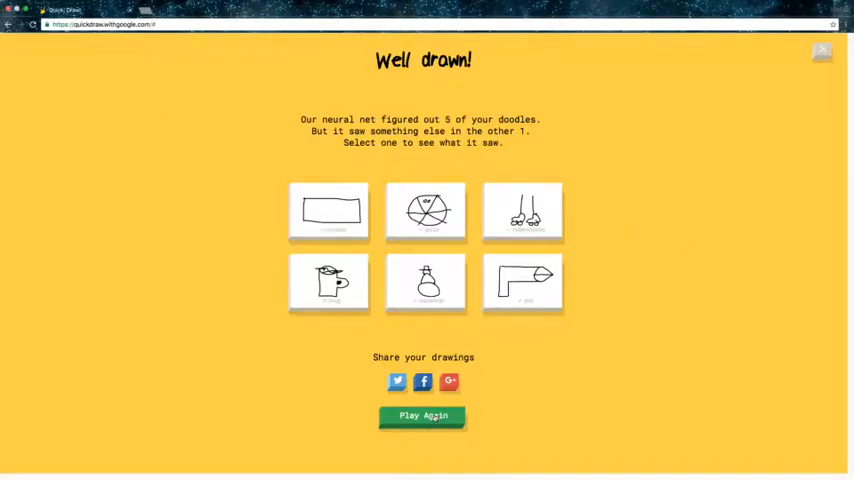
Step: Start a fourth game and sketch the trombone as an oval outline
left_click(421, 415)
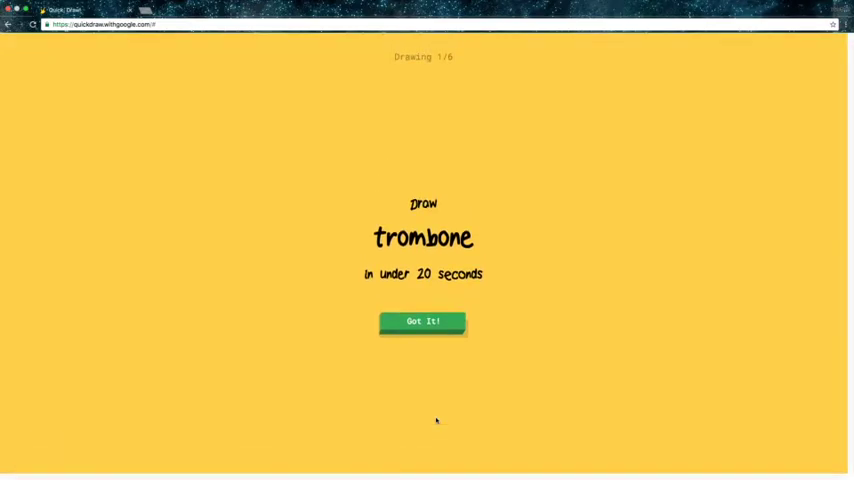
mouse_move(432, 331)
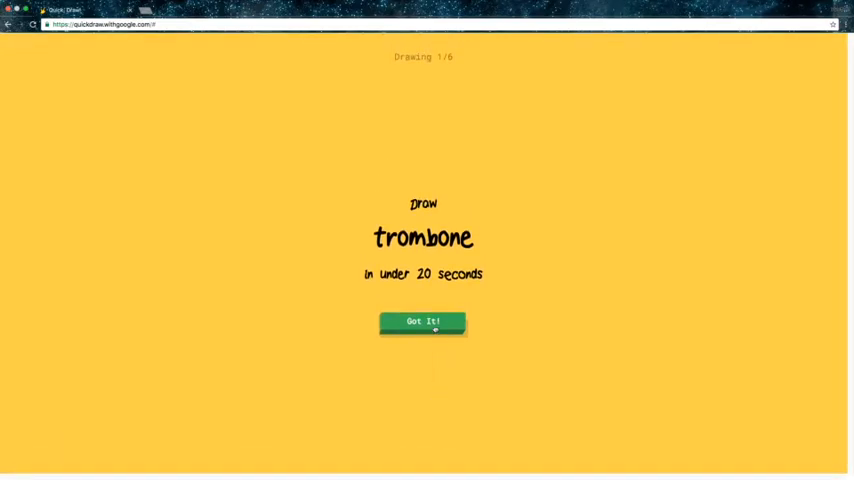
scroll("down", 3)
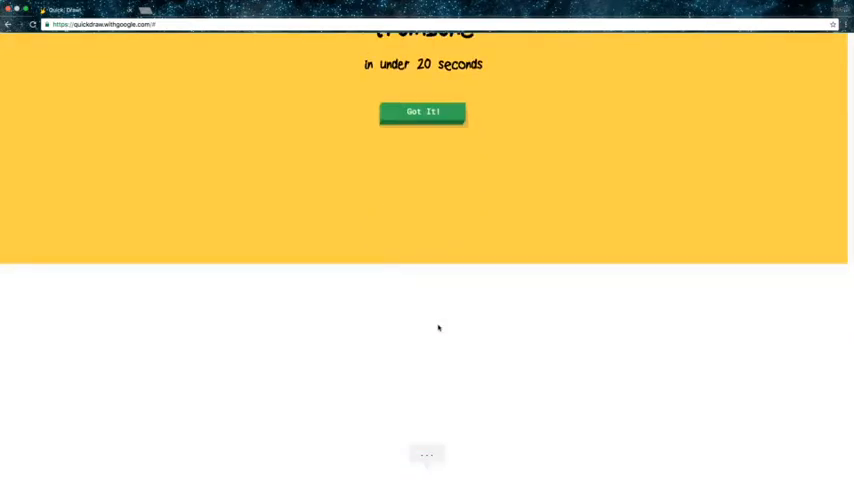
left_click(422, 111)
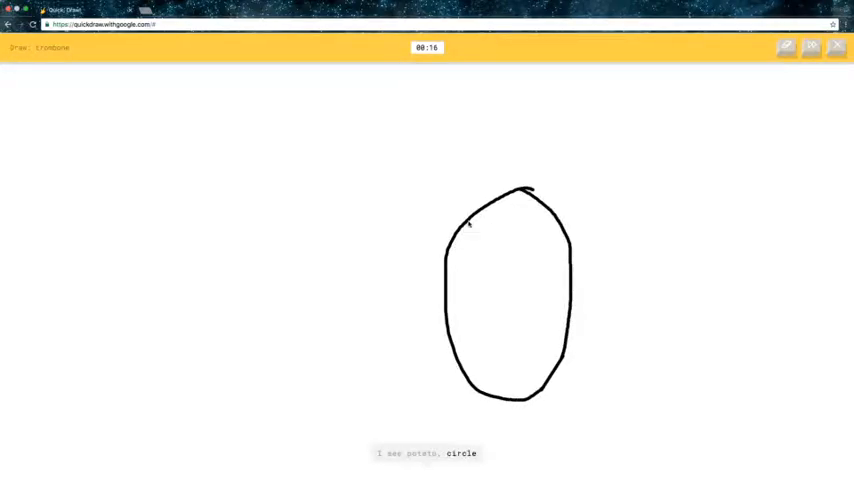
left_click_drag(460, 222, 262, 268)
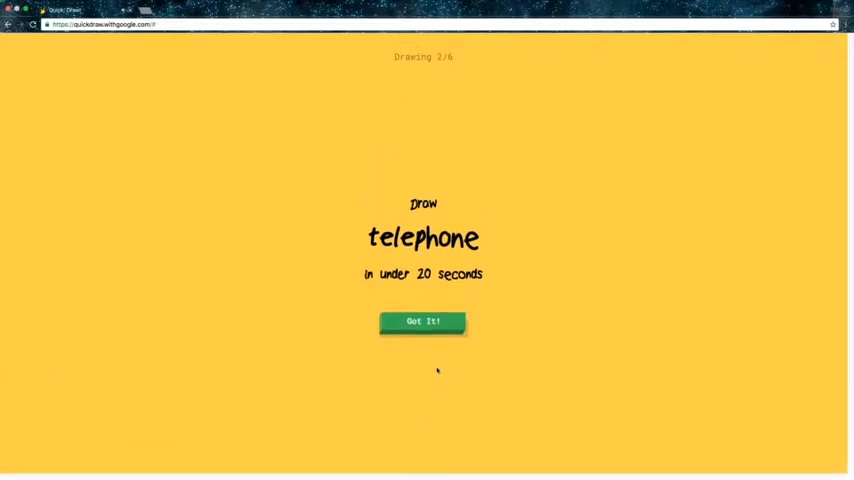
Step: Draw a telephone with a curved handset and a keypad of buttons on the base
left_click(422, 321)
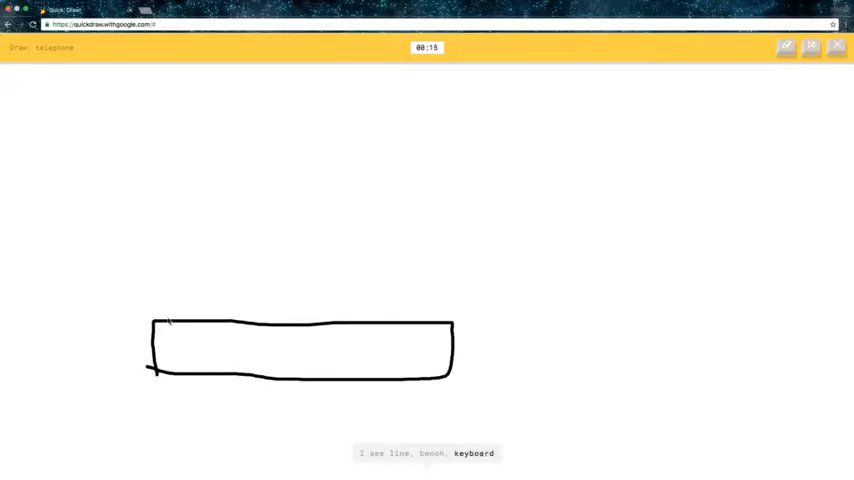
left_click_drag(175, 315, 405, 315)
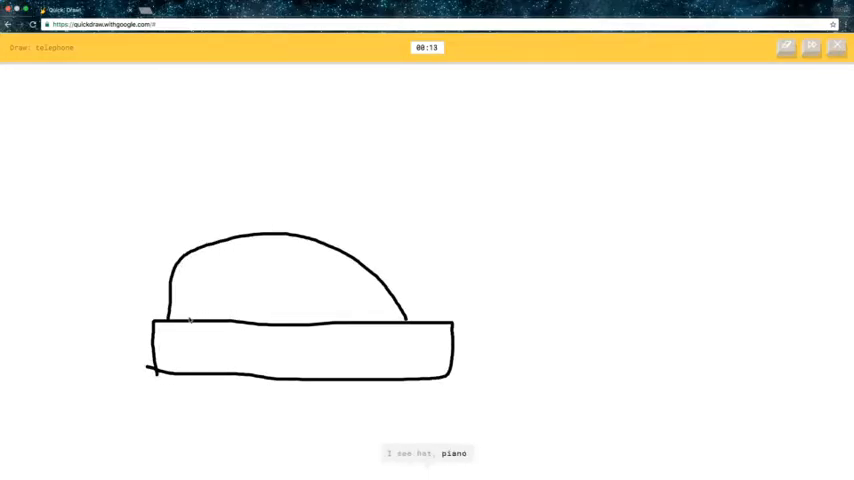
left_click_drag(175, 310, 340, 270)
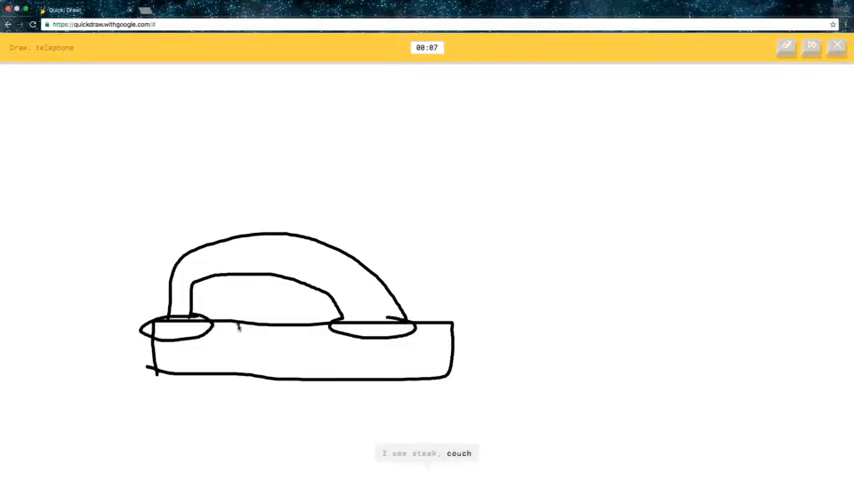
left_click_drag(235, 320, 300, 345)
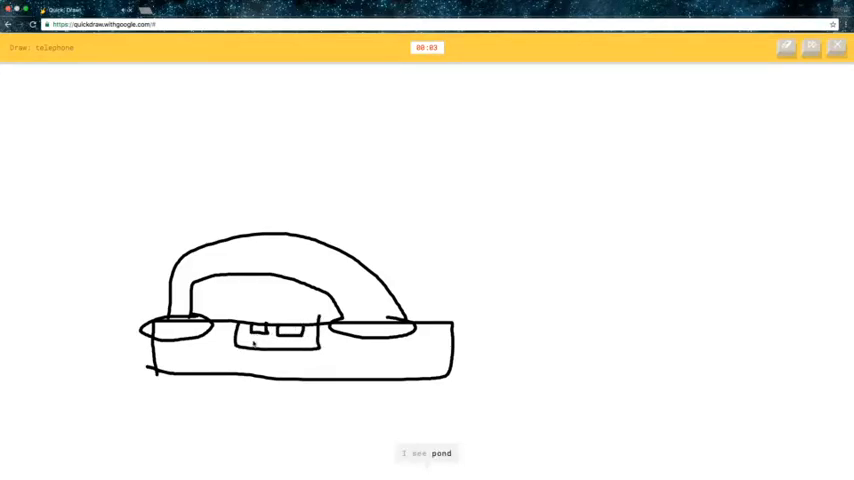
left_click_drag(255, 330, 280, 345)
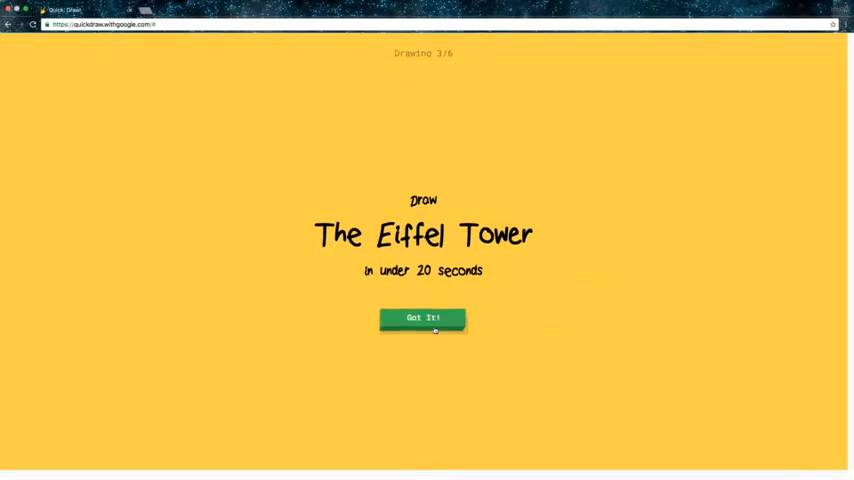
Step: Doodle The Eiffel Tower as a tall tapering peak standing on a base line
left_click(421, 318)
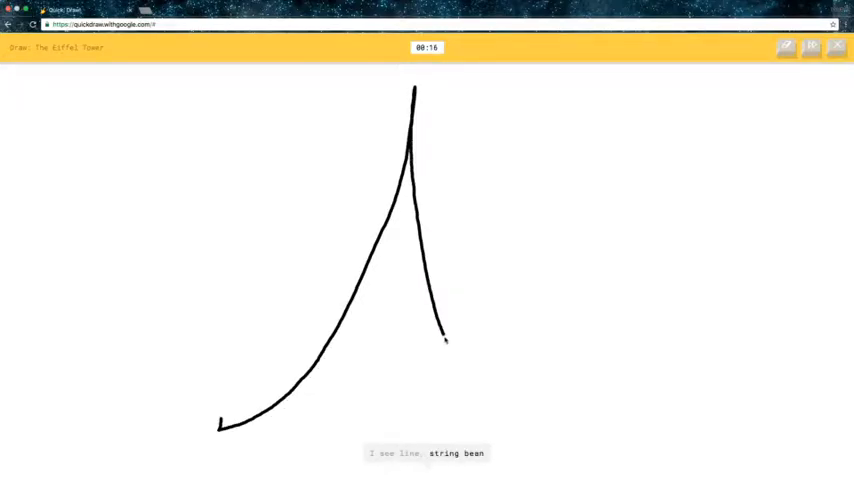
left_click_drag(445, 338, 553, 432)
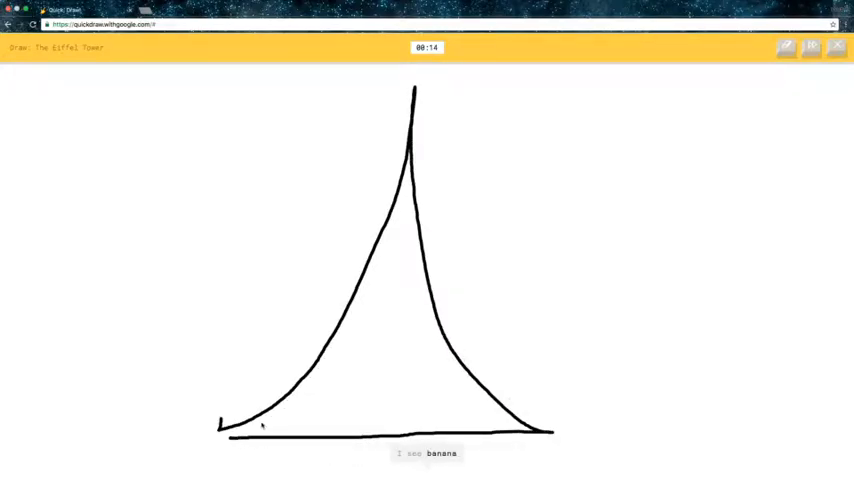
left_click_drag(372, 257, 425, 257)
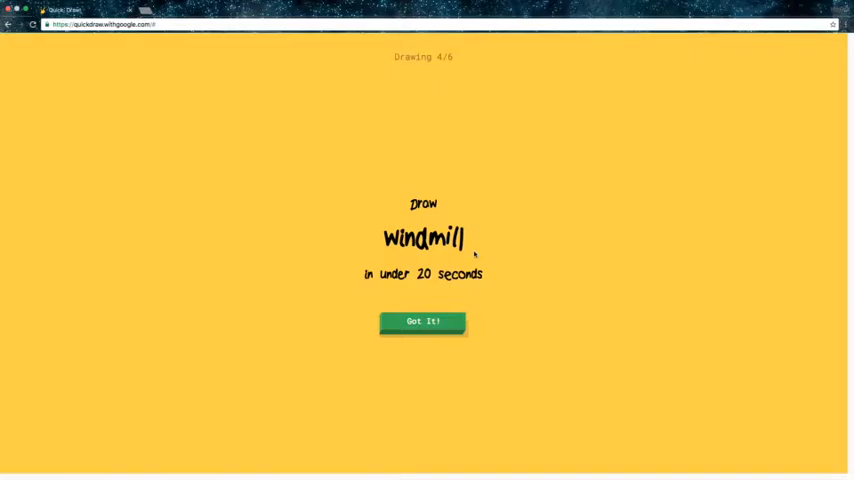
Step: Doodle a windmill with a trapezoid base, tower and long crossed blades
left_click(421, 321)
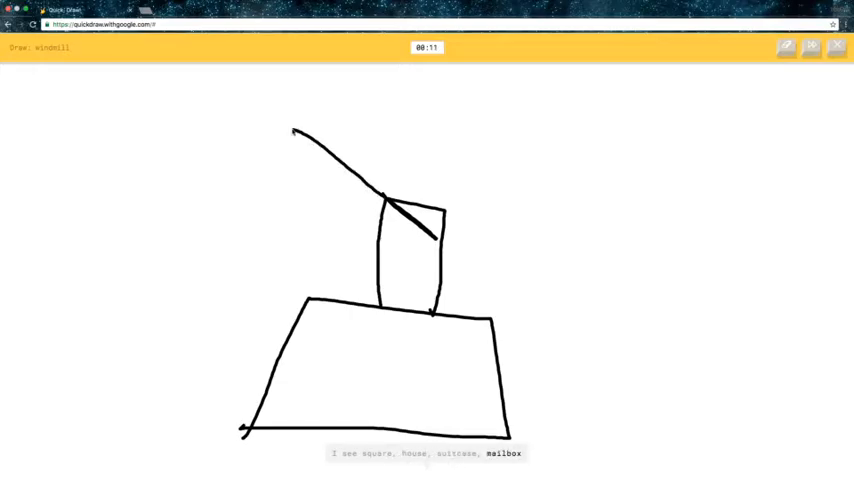
left_click_drag(430, 215, 620, 130)
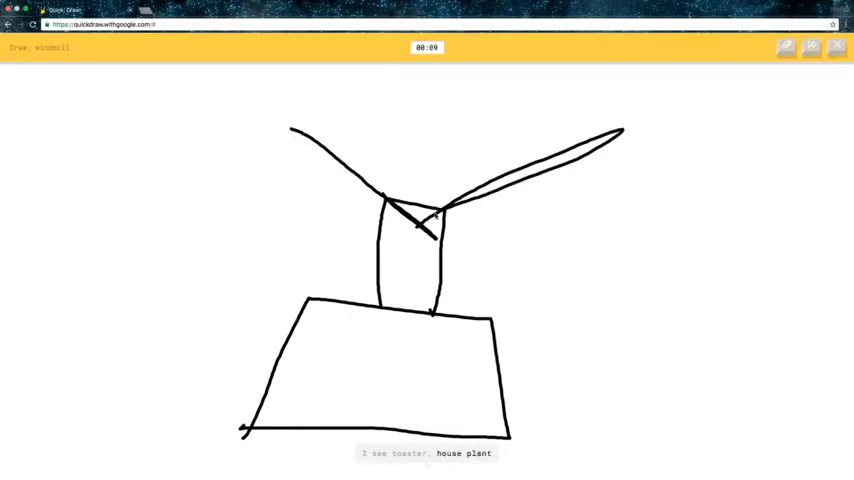
left_click_drag(445, 225, 697, 257)
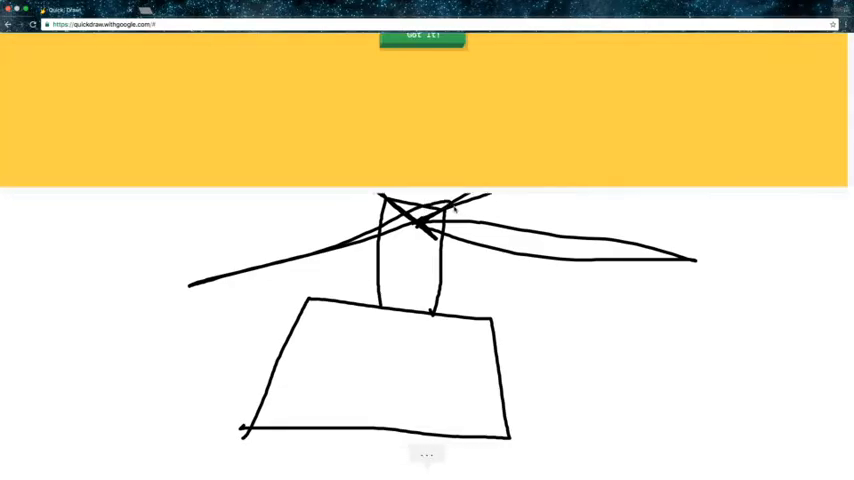
left_click(419, 36)
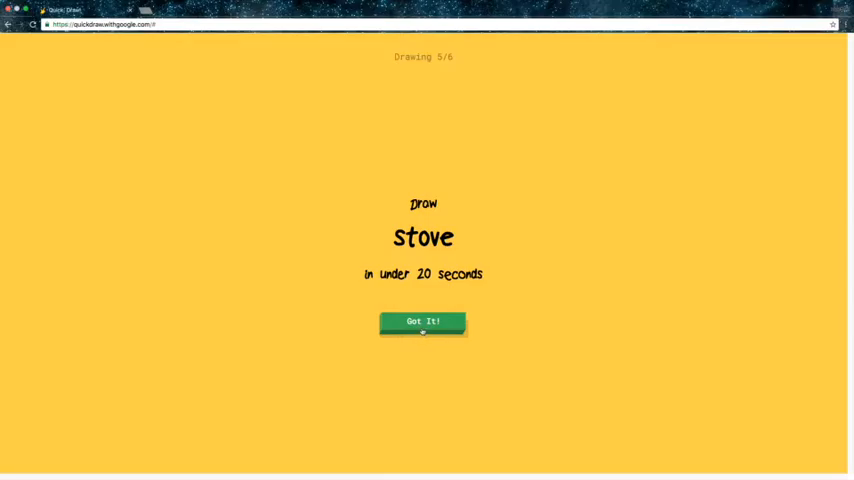
Step: Doodle a stove with a raised back panel and a row of knob ovals along its front
left_click(422, 321)
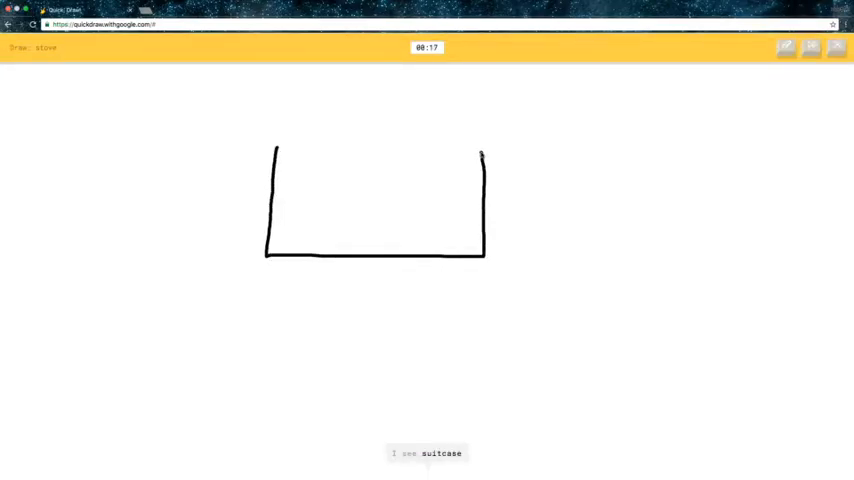
left_click_drag(277, 150, 483, 150)
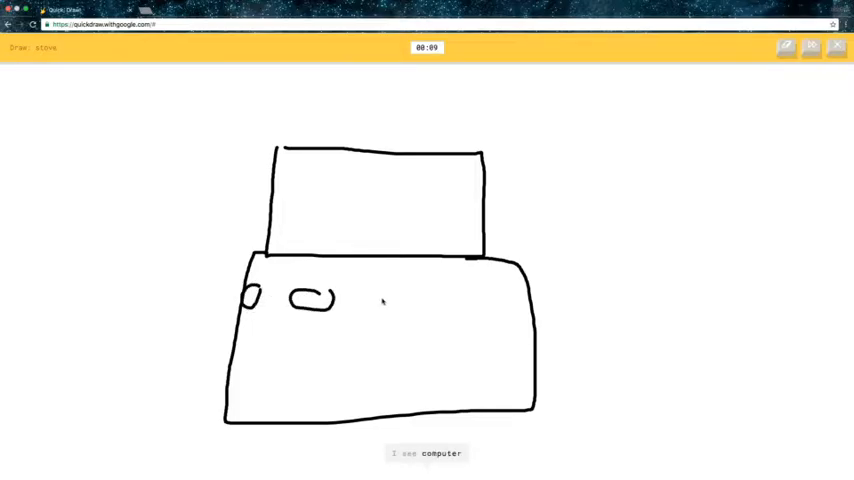
left_click_drag(355, 303, 455, 310)
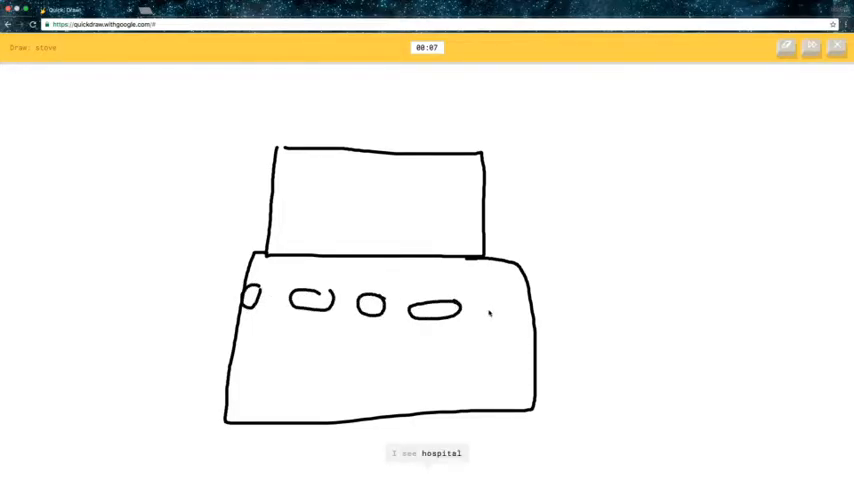
left_click_drag(465, 310, 500, 315)
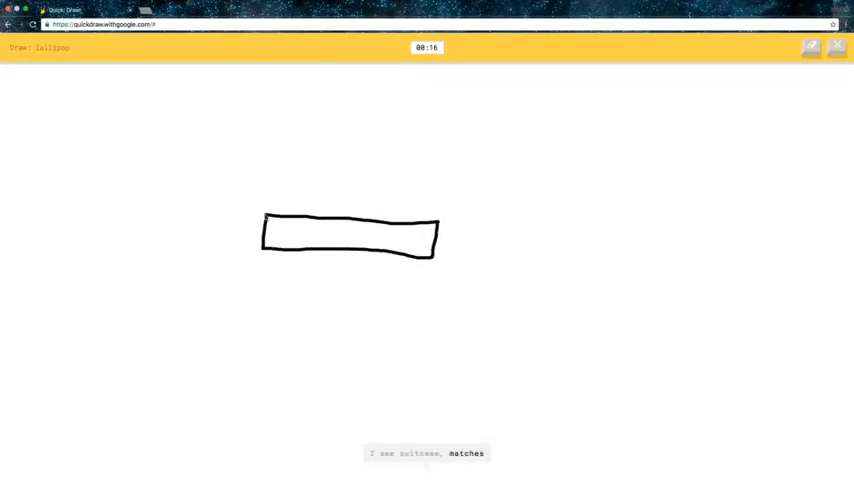
Step: Doodle a lollipop as a round candy with a band, a long stick and a curl beside it
left_click_drag(280, 210, 420, 210)
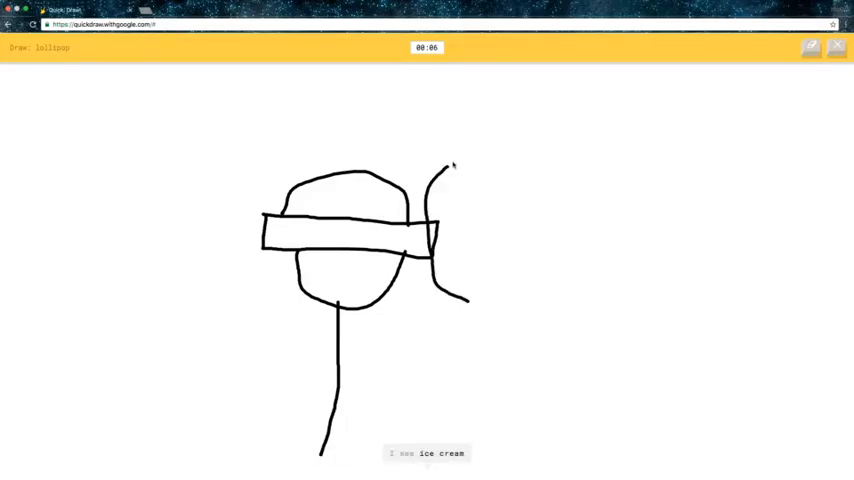
left_click_drag(440, 165, 485, 310)
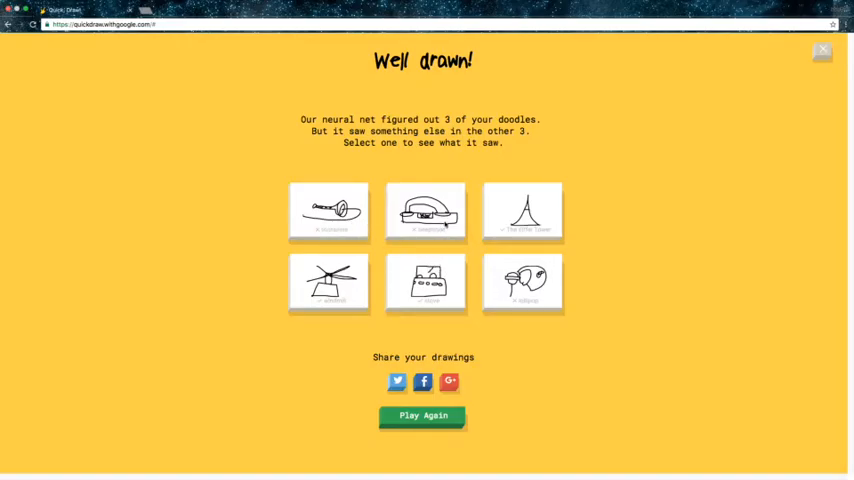
mouse_move(475, 358)
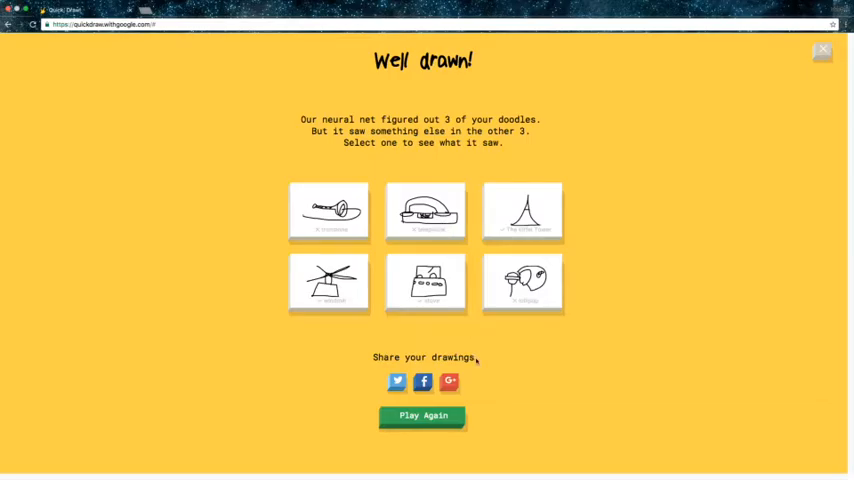
Step: Review the missed lollipop's breakdown (closest match cow), then the recognized Eiffel Tower's details
left_click(523, 283)
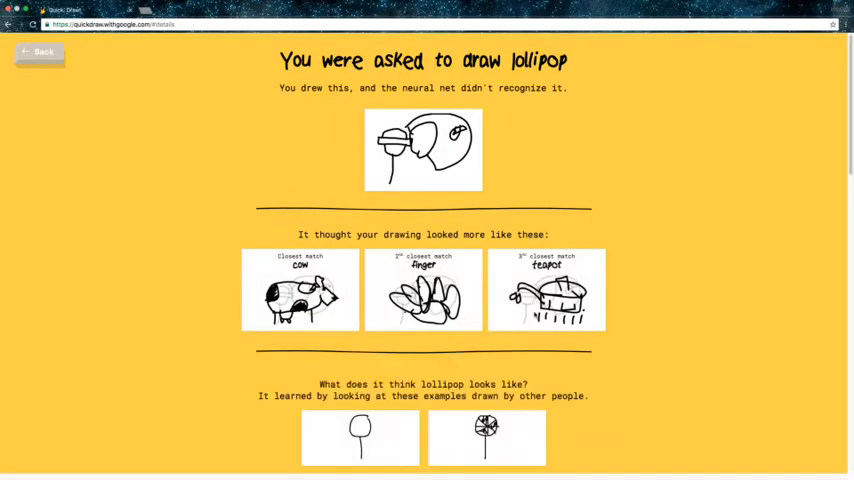
scroll("down", 3)
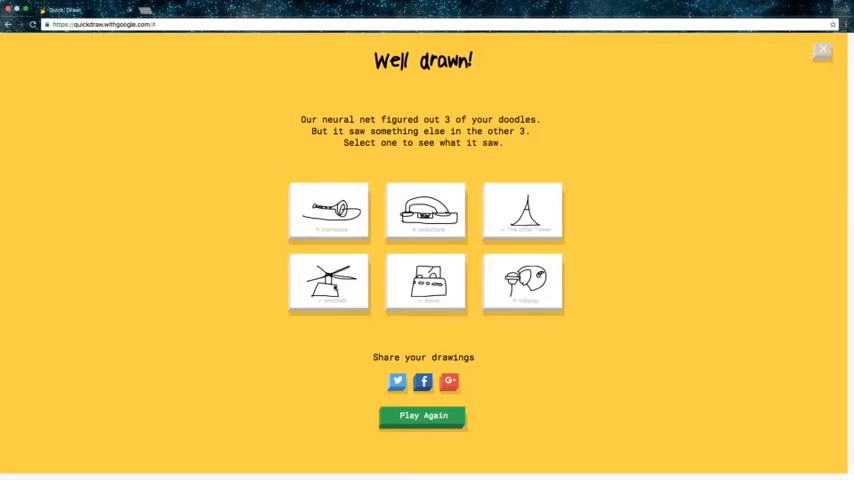
left_click(425, 212)
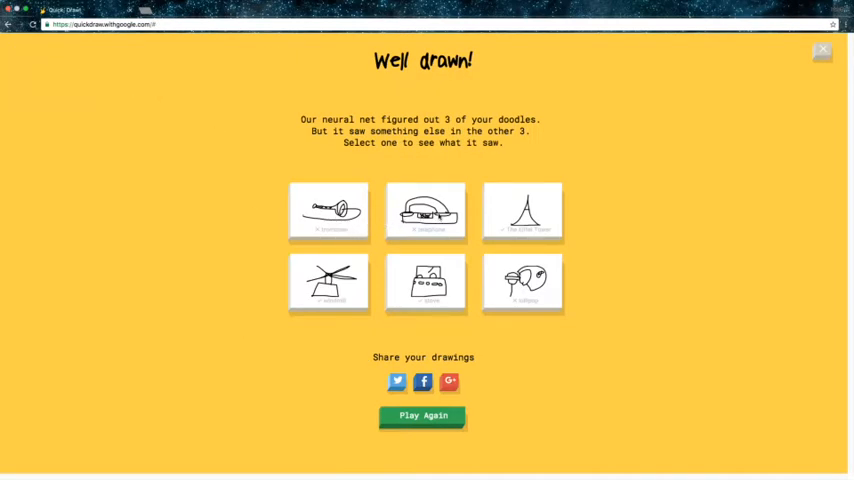
left_click(522, 211)
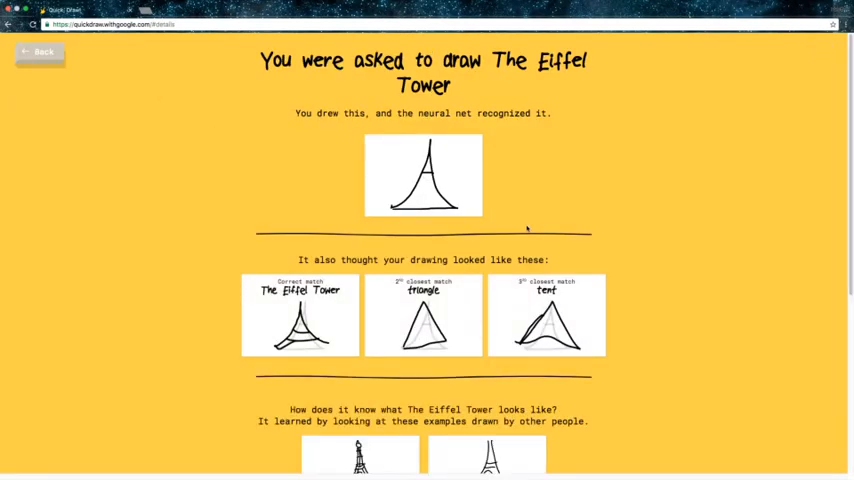